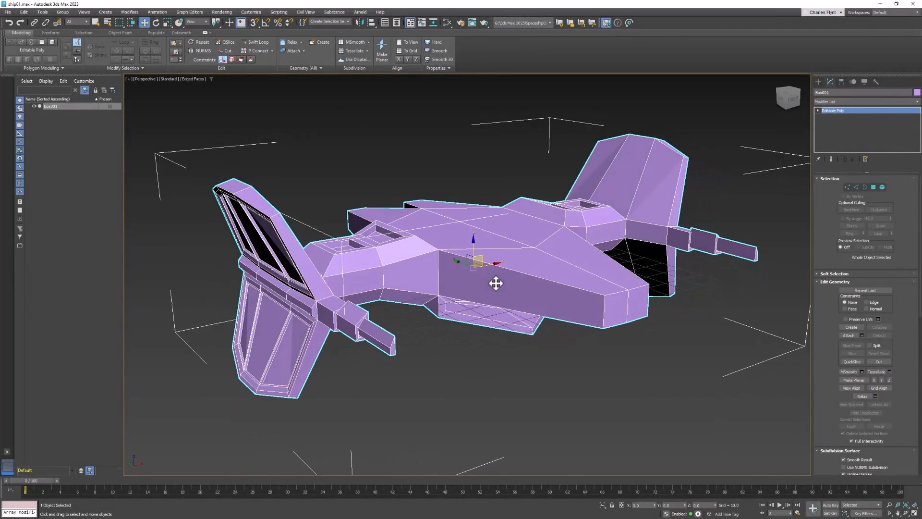
- Orbit around the ship, past the windshield and front, to look beneath the wing junction
{"action": "left_click_drag", "start_coordinate": [495, 282], "coordinate": [339, 285]}
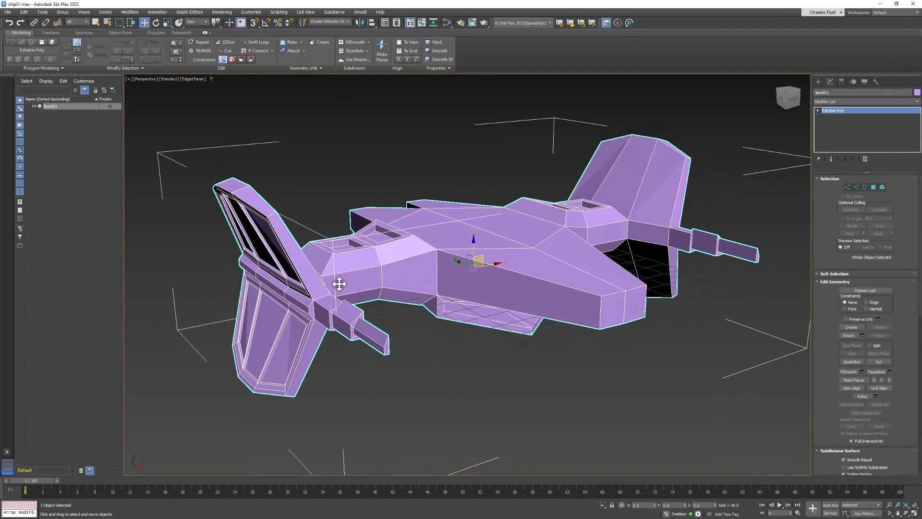
{"action": "mouse_move", "coordinate": [418, 270]}
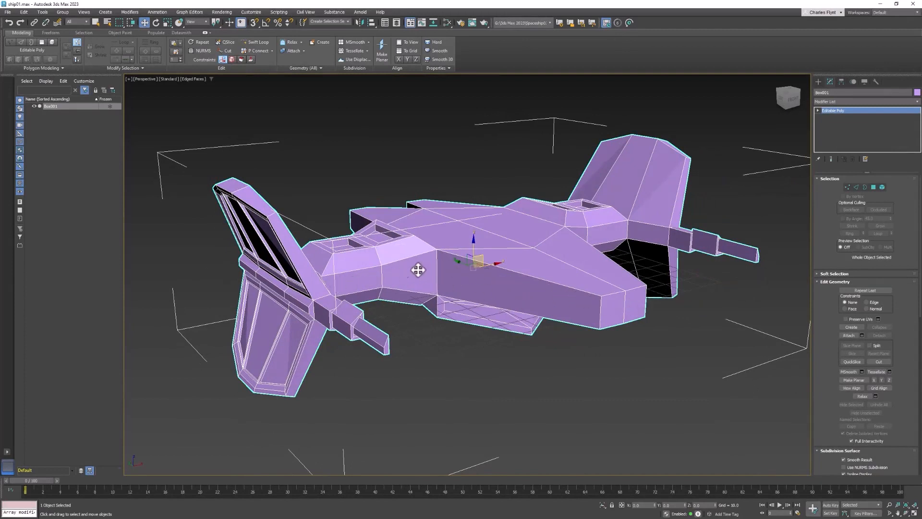
{"action": "mouse_move", "coordinate": [611, 226]}
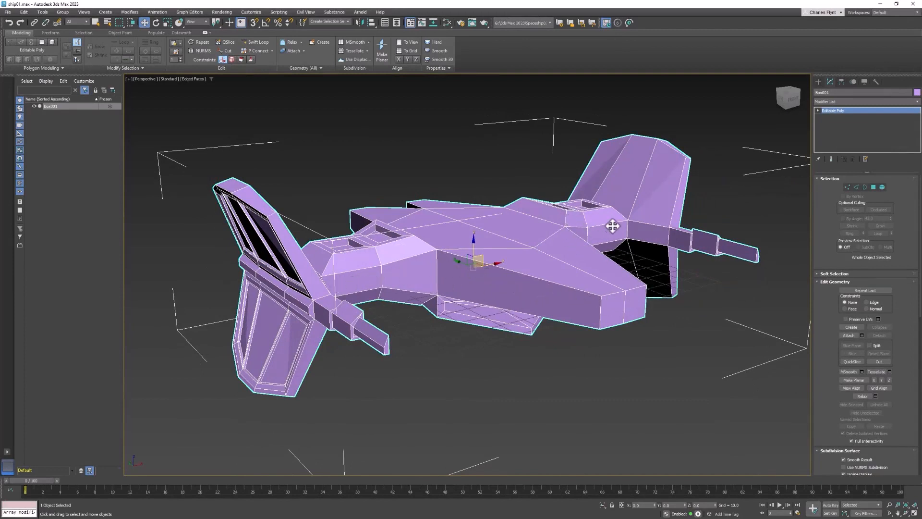
{"action": "left_click_drag", "start_coordinate": [612, 226], "coordinate": [483, 290]}
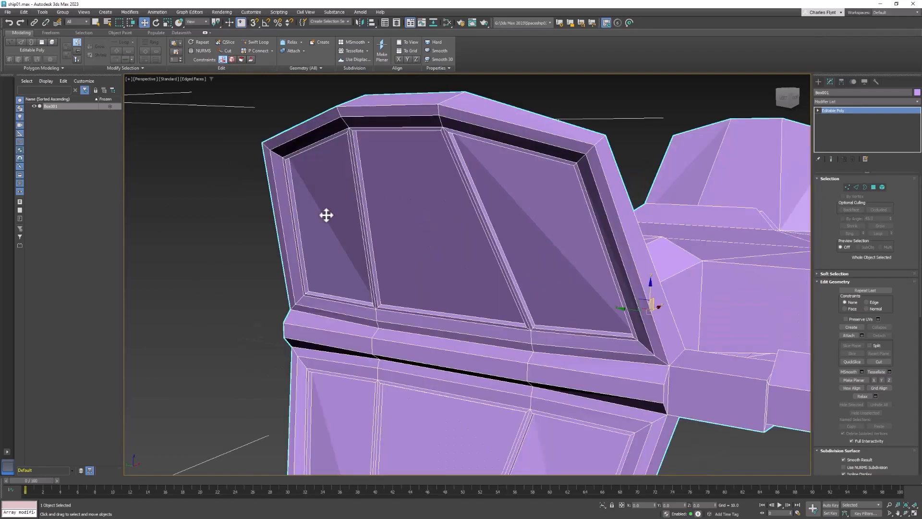
{"action": "left_click_drag", "start_coordinate": [326, 214], "coordinate": [483, 278]}
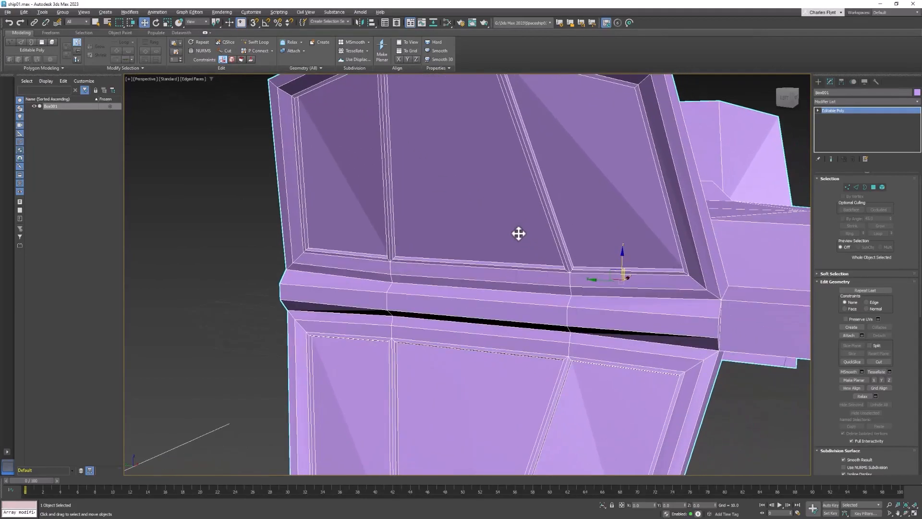
{"action": "scroll", "scroll_direction": "down", "scroll_amount": 3}
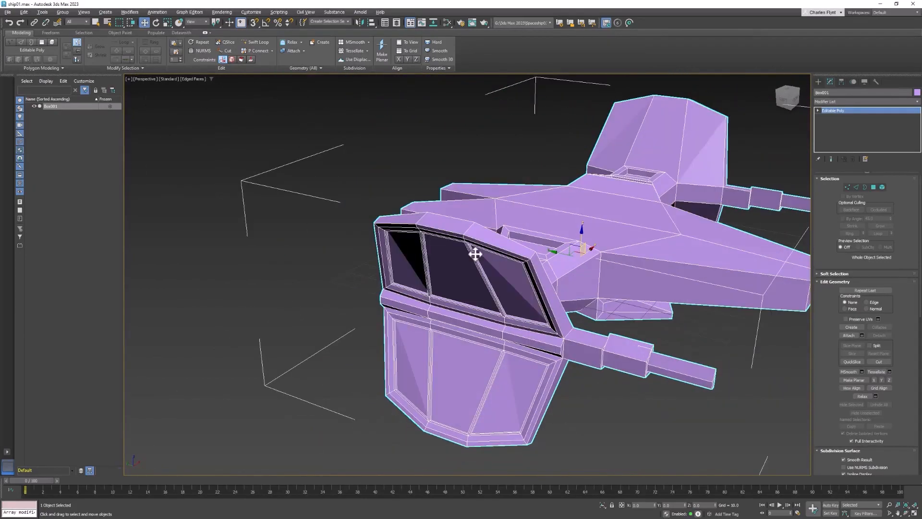
{"action": "left_click_drag", "start_coordinate": [477, 253], "coordinate": [509, 269]}
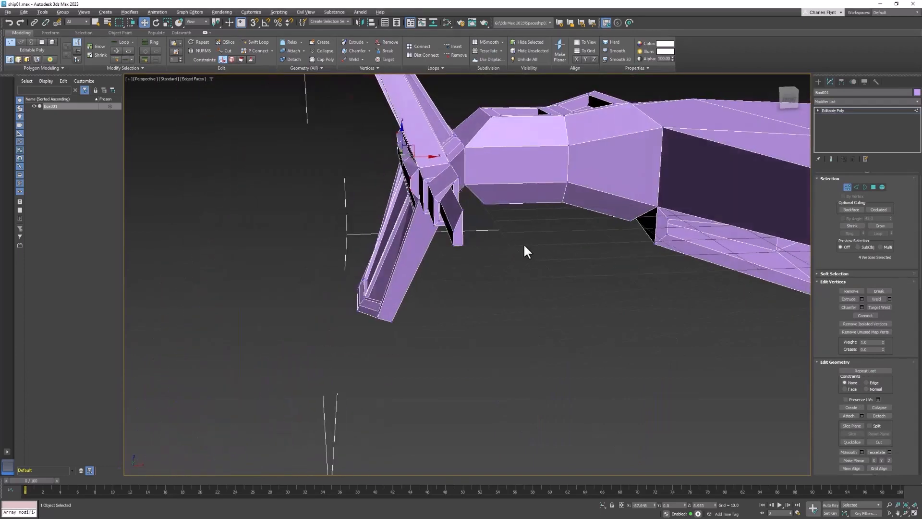
{"action": "left_click_drag", "start_coordinate": [526, 252], "coordinate": [629, 236]}
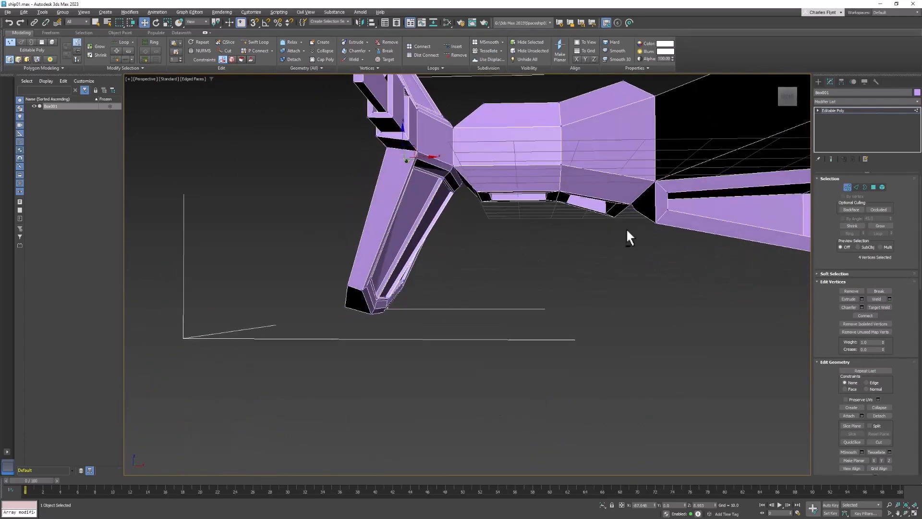
{"action": "left_click_drag", "start_coordinate": [629, 235], "coordinate": [569, 323]}
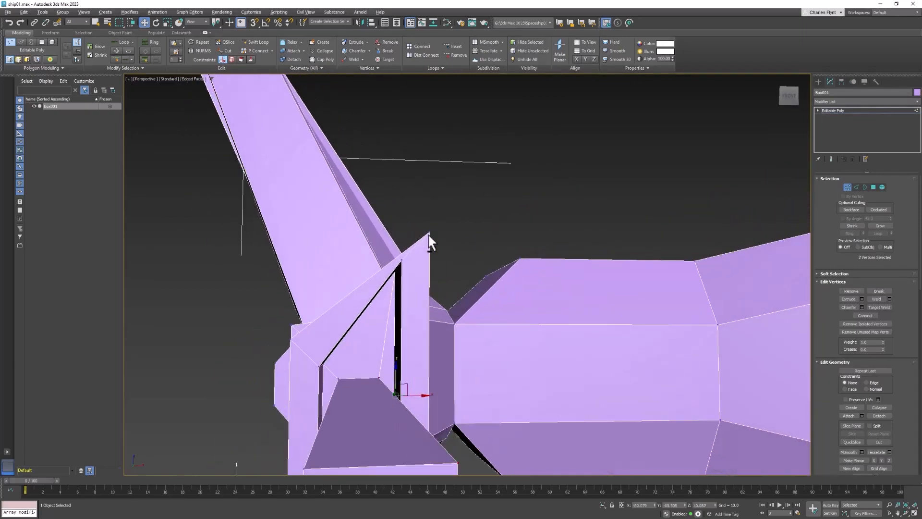
- Move vertices at the tail fin and rear exhaust junction
{"action": "left_click_drag", "start_coordinate": [429, 241], "coordinate": [394, 261]}
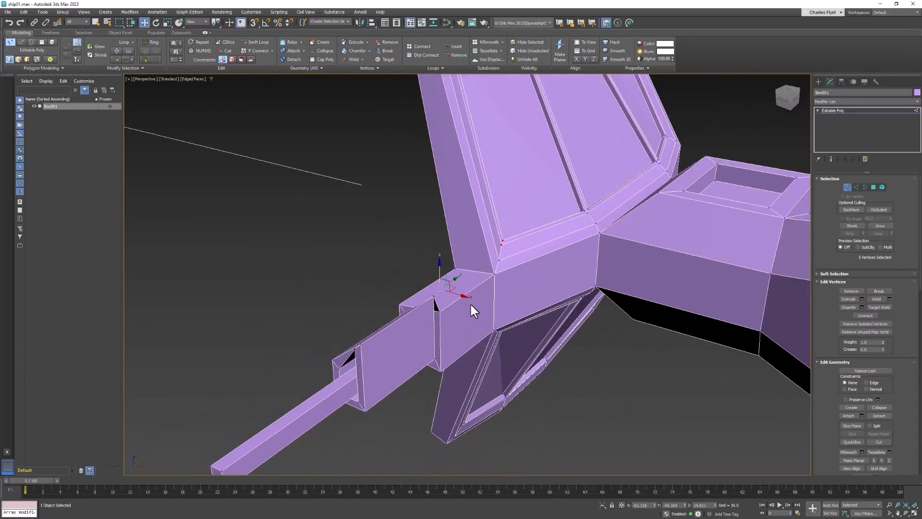
{"action": "left_click_drag", "start_coordinate": [470, 294], "coordinate": [459, 277]}
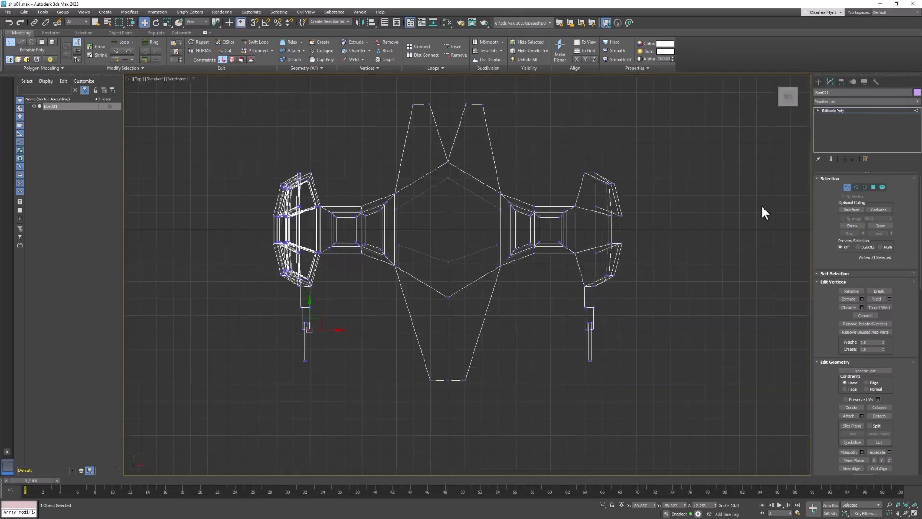
- Delete the vertices on one side of the centre line, leaving half the ship
{"action": "left_click", "coordinate": [873, 187]}
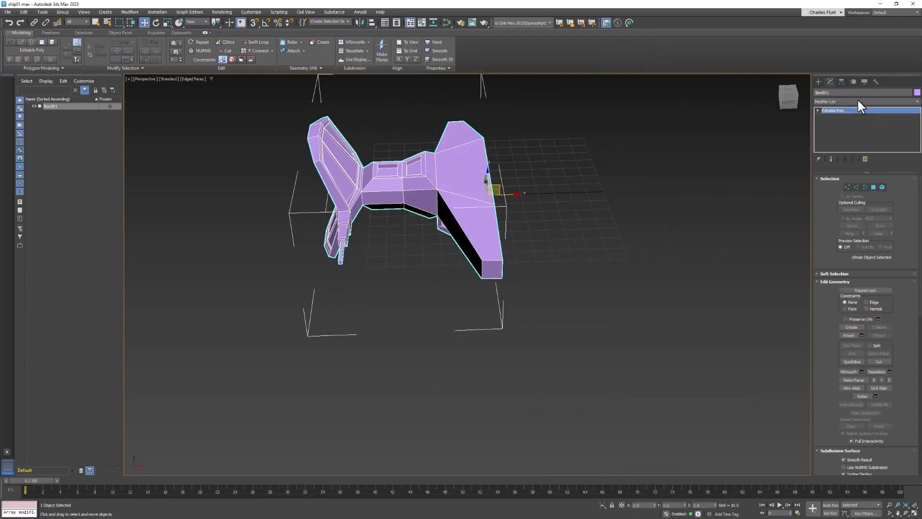
- Add a Symmetry modifier on X with Flip and collapse it into one editable poly
{"action": "left_click", "coordinate": [861, 101]}
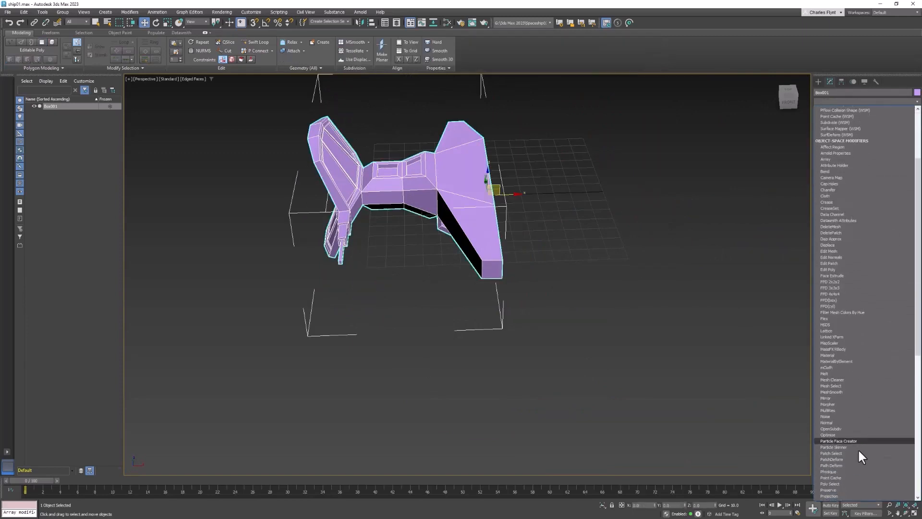
{"action": "scroll", "scroll_direction": "down", "scroll_amount": 3}
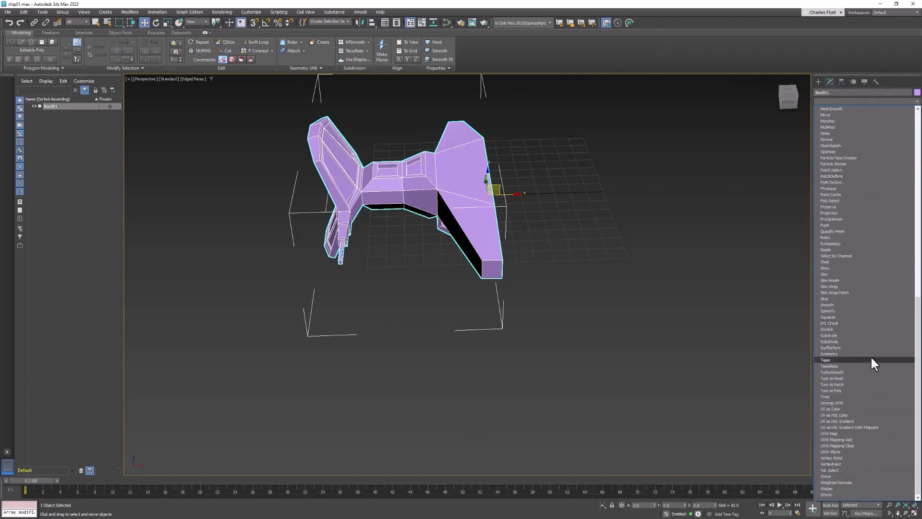
{"action": "left_click", "coordinate": [829, 354]}
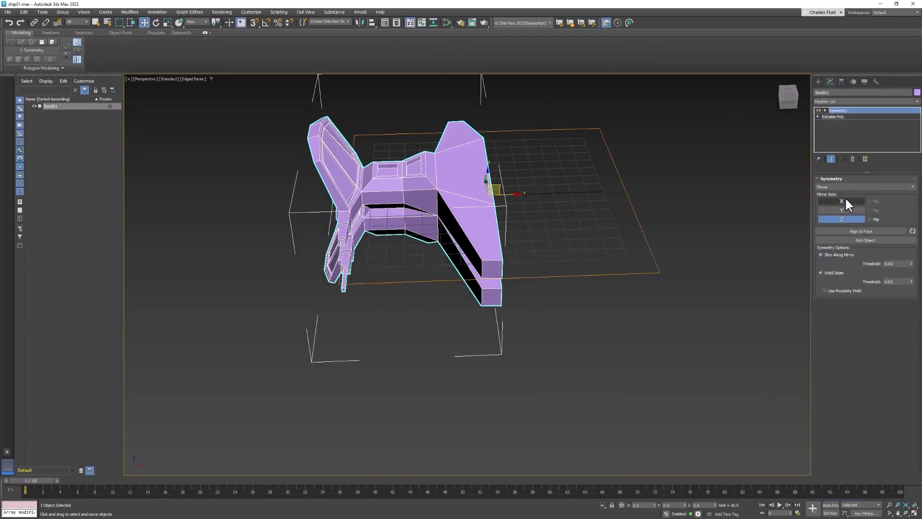
{"action": "left_click", "coordinate": [841, 201]}
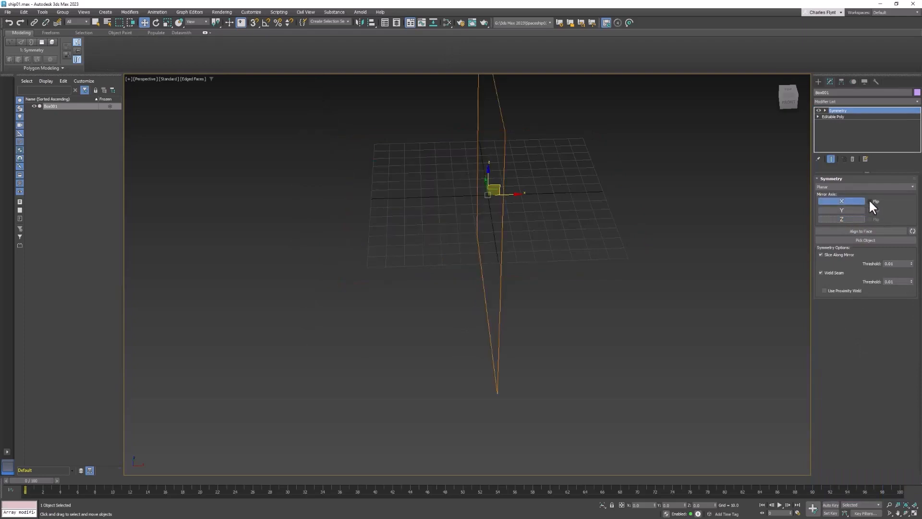
{"action": "left_click", "coordinate": [869, 201]}
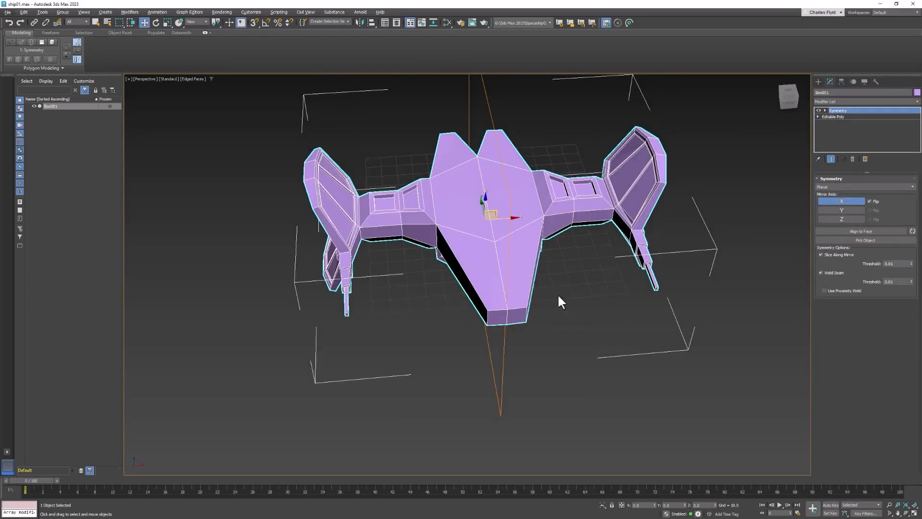
{"action": "right_click", "coordinate": [495, 188]}
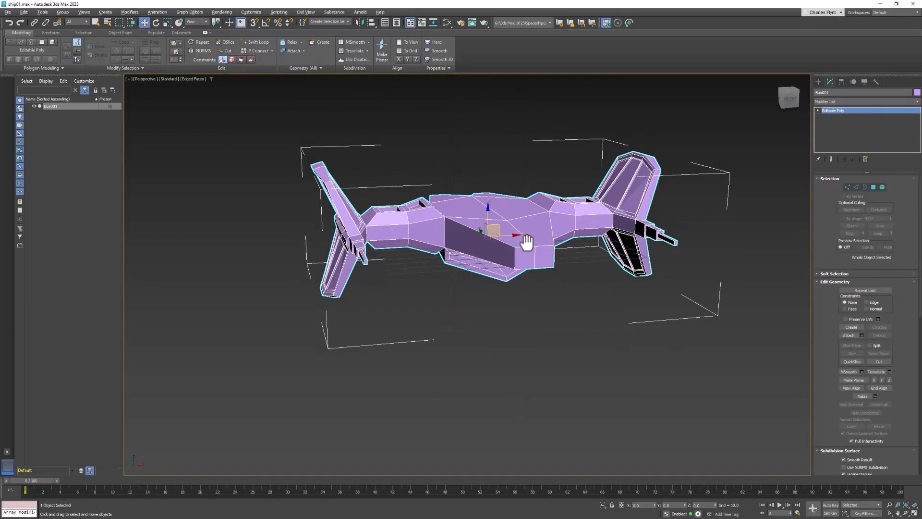
{"action": "mouse_move", "coordinate": [855, 191]}
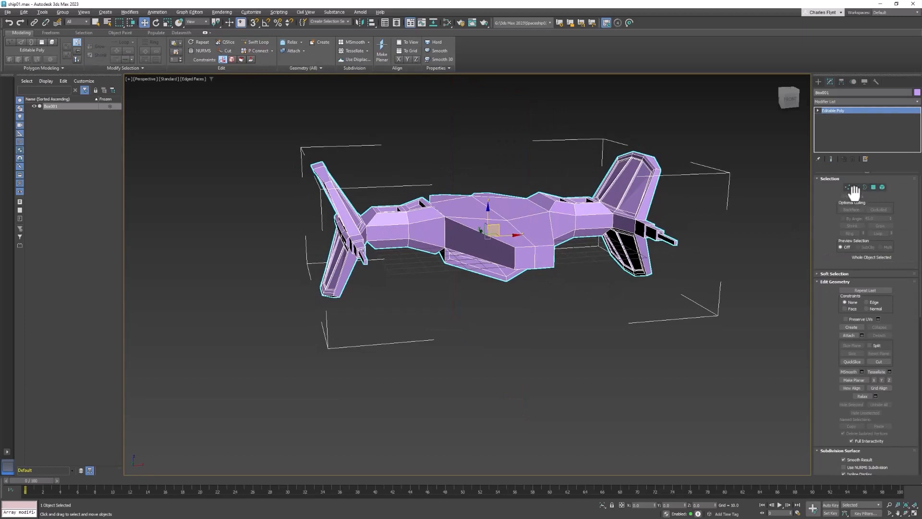
{"action": "mouse_move", "coordinate": [859, 196]}
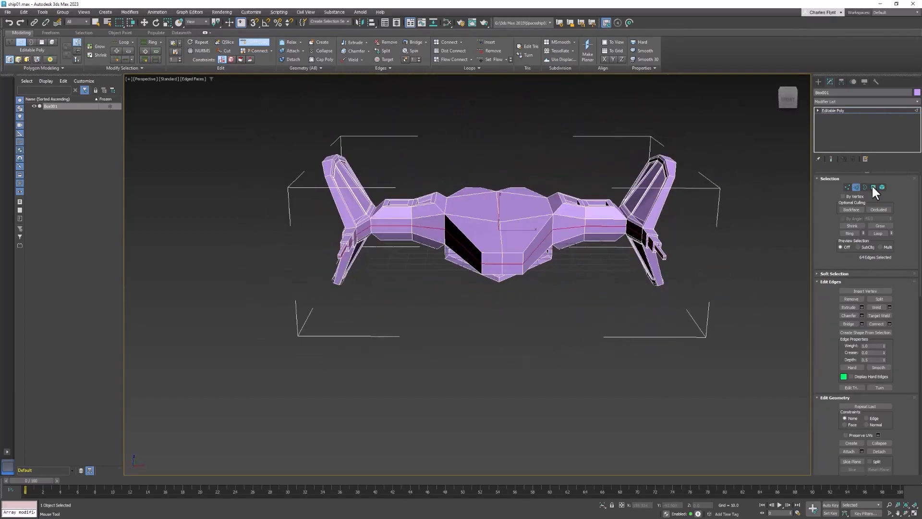
- In Polygon mode, marquee-select the right half in Top view and delete it
{"action": "left_click", "coordinate": [874, 187]}
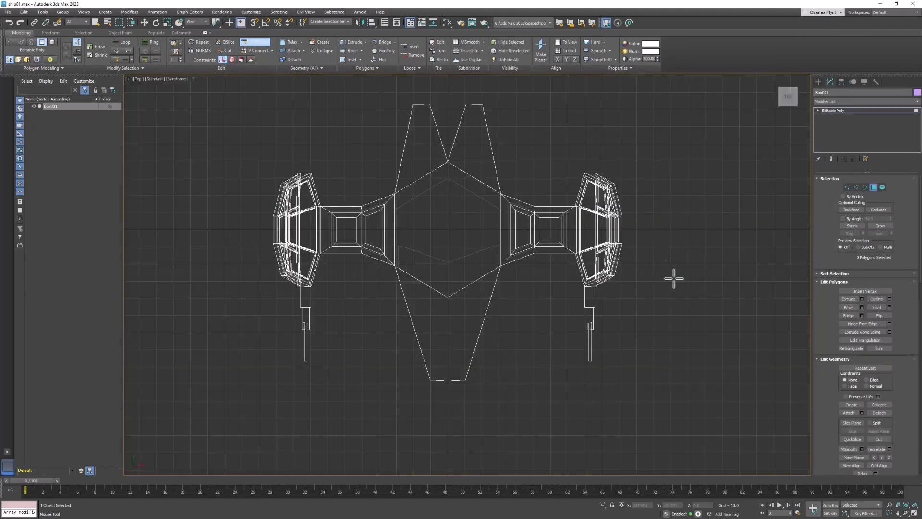
{"action": "mouse_move", "coordinate": [477, 92]}
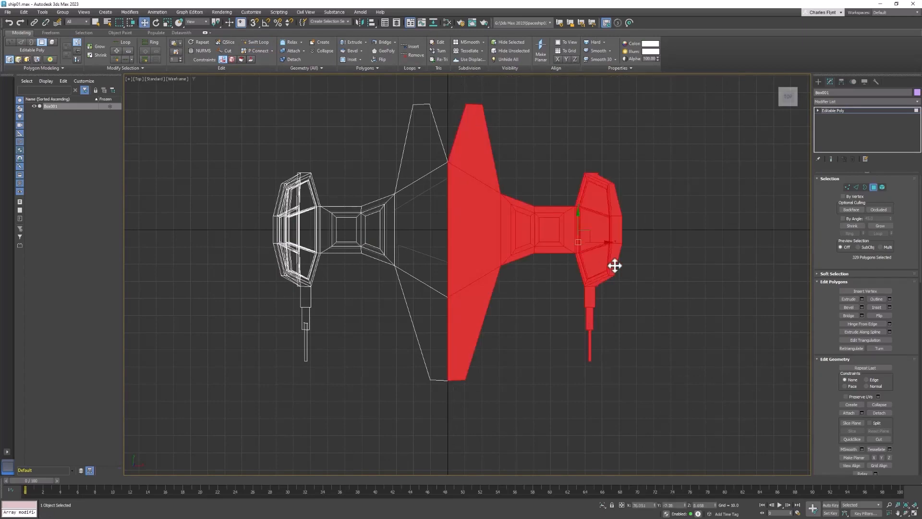
{"action": "left_click_drag", "start_coordinate": [529, 236], "coordinate": [571, 247]}
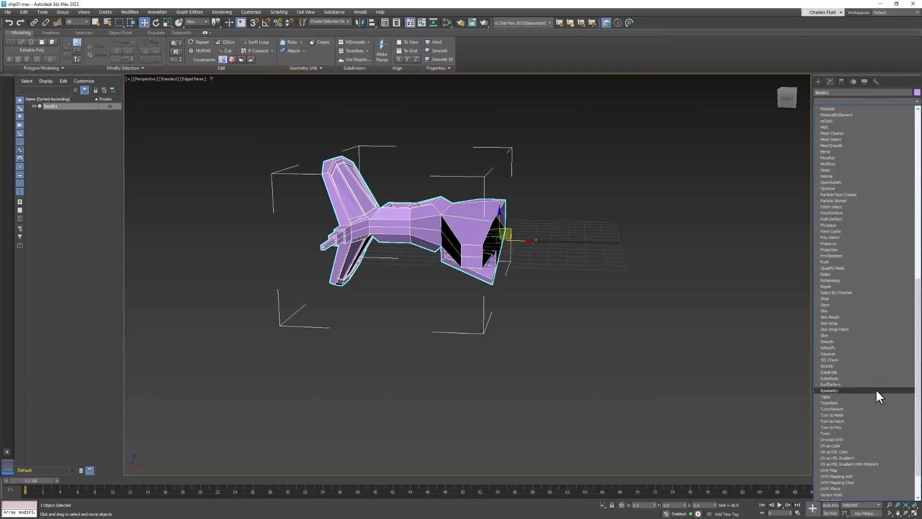
- Add a live Symmetry modifier mirroring the half ship and expand the Editable Poly levels
{"action": "left_click", "coordinate": [829, 390]}
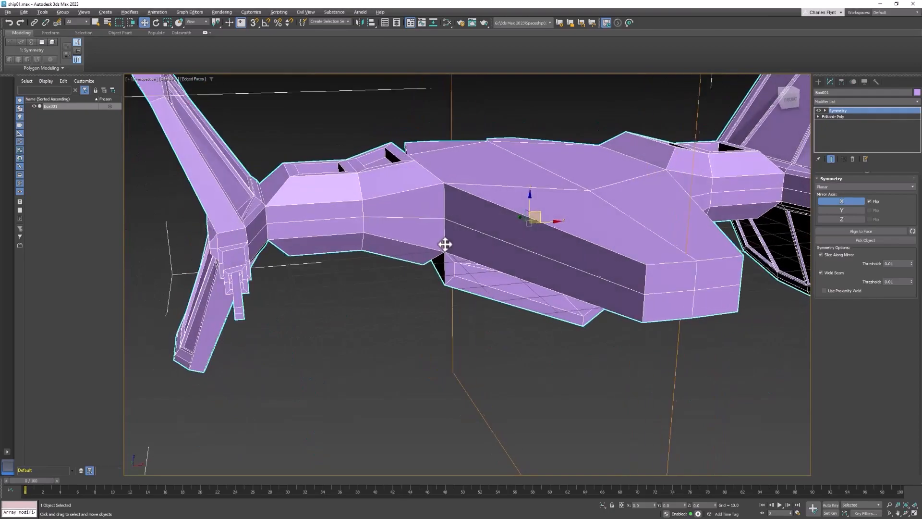
{"action": "left_click_drag", "start_coordinate": [445, 244], "coordinate": [490, 254]}
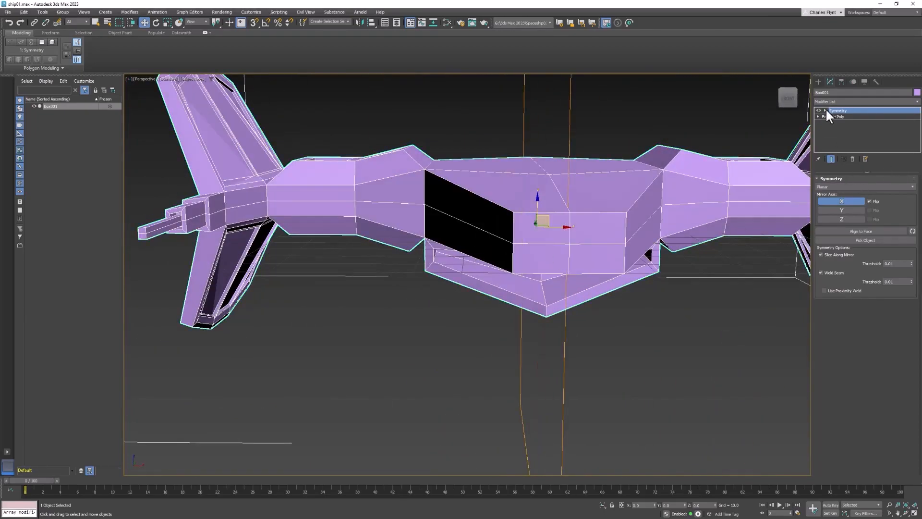
{"action": "left_click", "coordinate": [818, 116]}
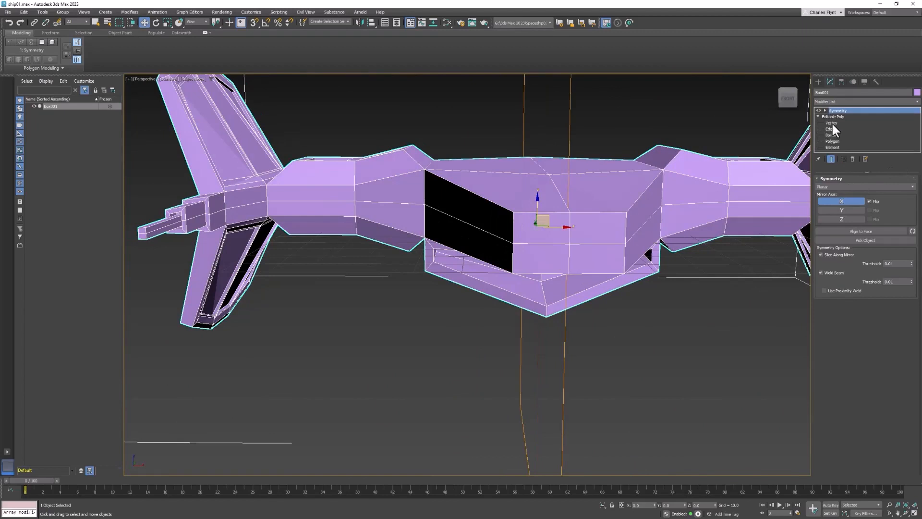
- In Vertex mode under Symmetry, move vertices at the fin joints to close the gaps
{"action": "left_click", "coordinate": [832, 123]}
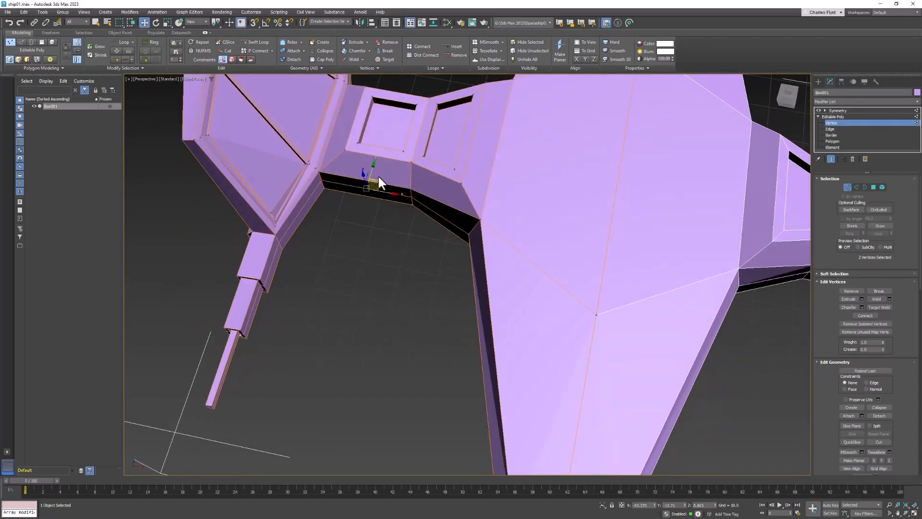
{"action": "left_click_drag", "start_coordinate": [376, 180], "coordinate": [368, 175]}
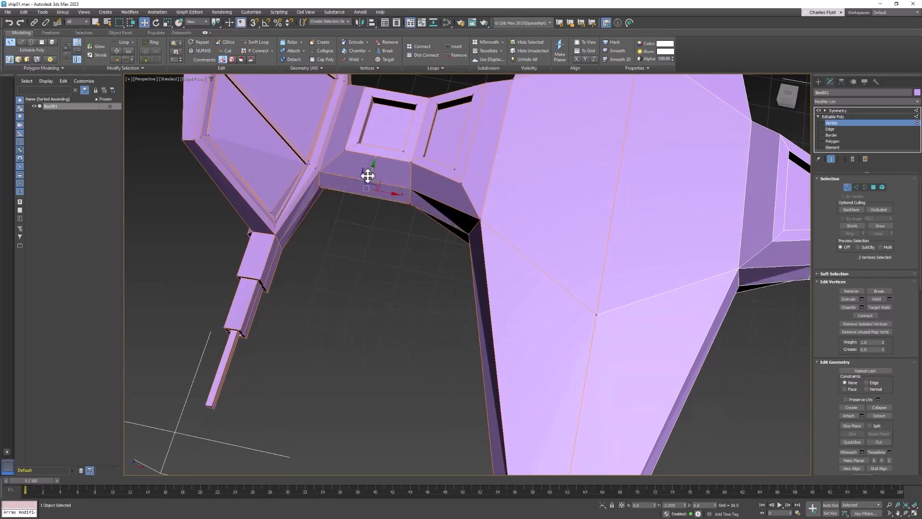
{"action": "left_click", "coordinate": [470, 222]}
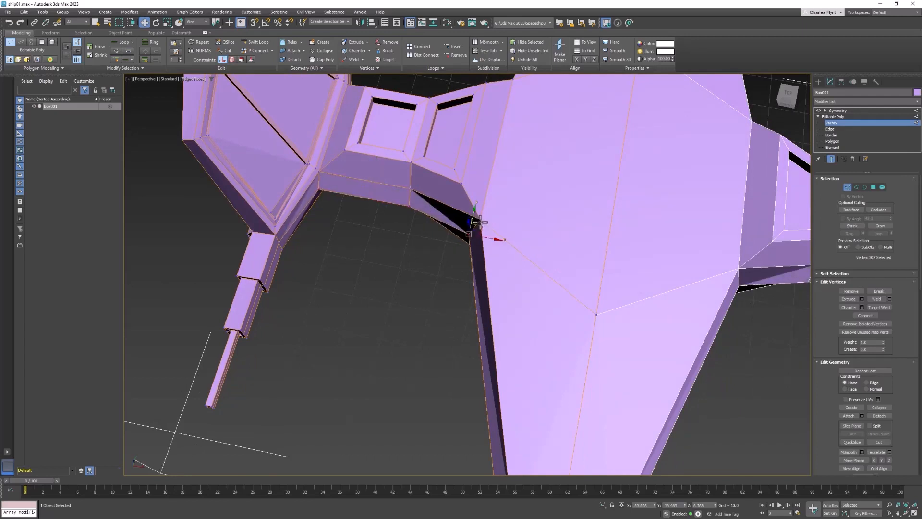
{"action": "left_click_drag", "start_coordinate": [470, 221], "coordinate": [474, 229]}
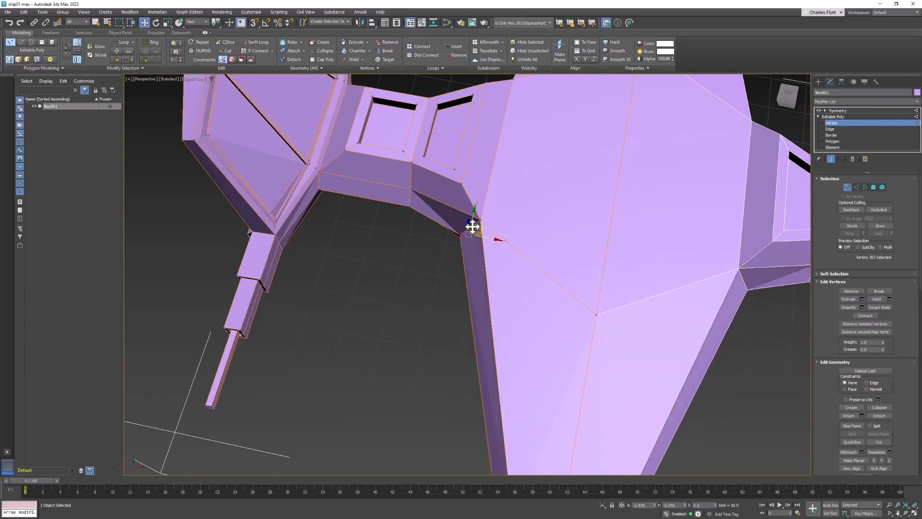
{"action": "left_click_drag", "start_coordinate": [473, 226], "coordinate": [488, 179]}
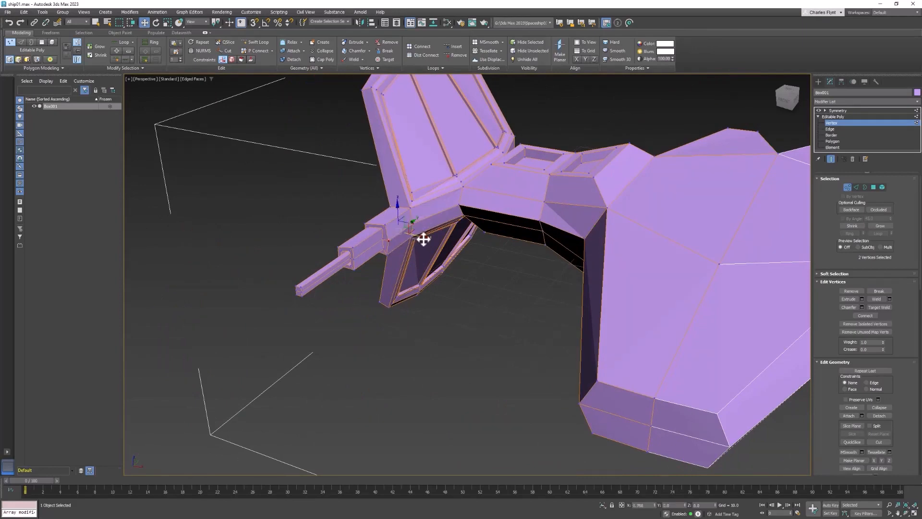
{"action": "left_click_drag", "start_coordinate": [424, 239], "coordinate": [447, 243]}
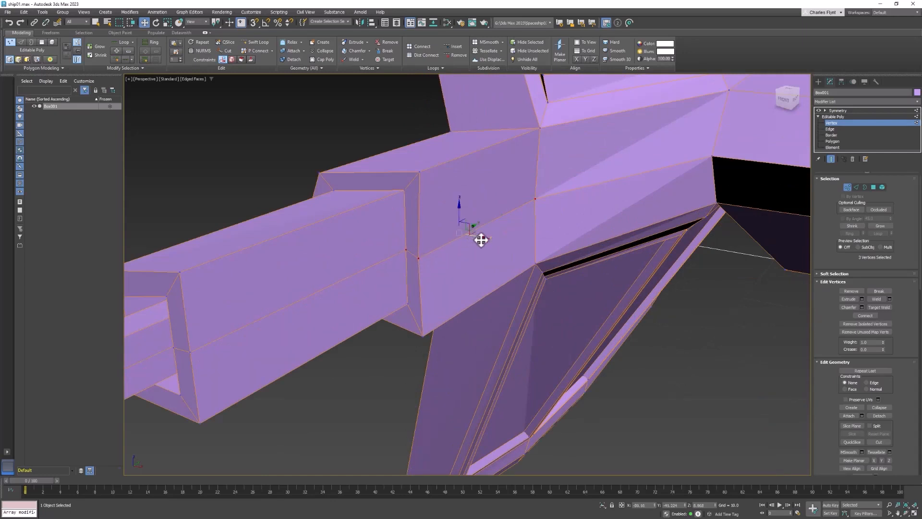
- Reposition vertices along the long rear tube to angle its faces, checking from the rear
{"action": "left_click_drag", "start_coordinate": [481, 239], "coordinate": [493, 253]}
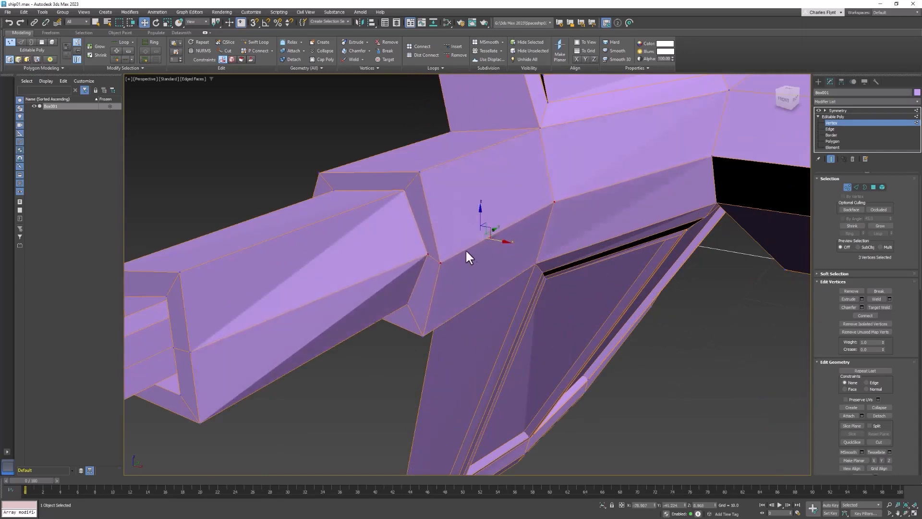
{"action": "left_click_drag", "start_coordinate": [471, 256], "coordinate": [383, 271]}
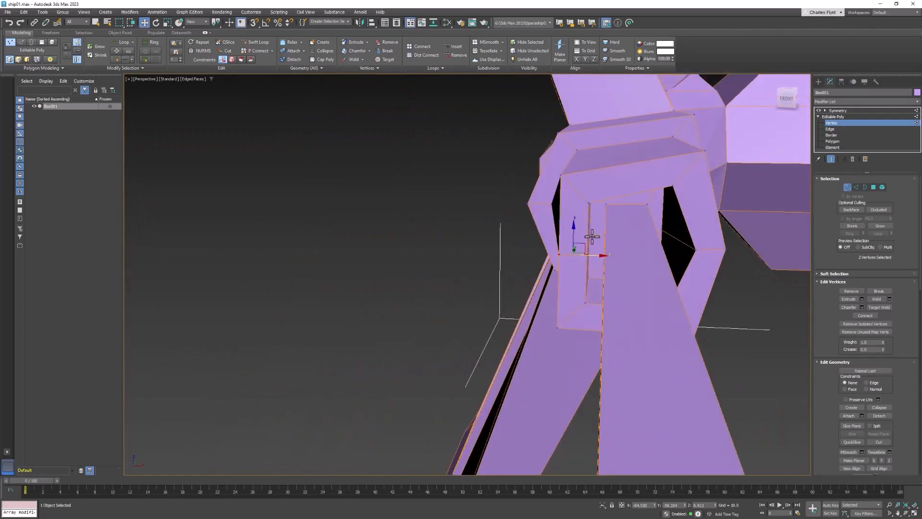
{"action": "left_click_drag", "start_coordinate": [594, 235], "coordinate": [646, 253]}
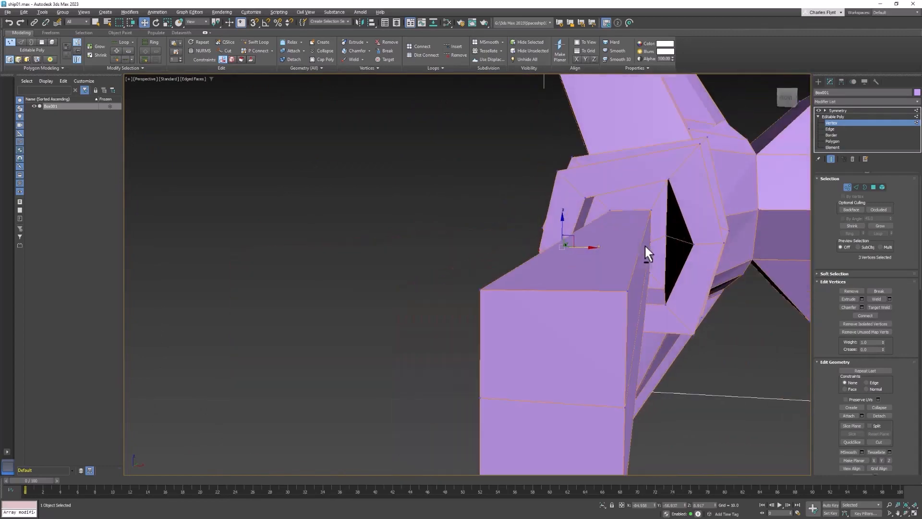
{"action": "left_click_drag", "start_coordinate": [646, 252], "coordinate": [671, 241]}
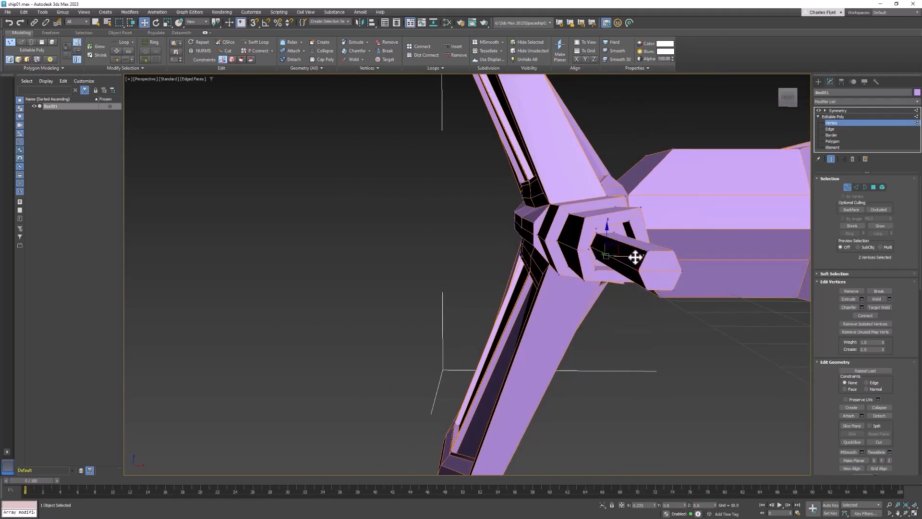
{"action": "left_click_drag", "start_coordinate": [635, 256], "coordinate": [644, 294]}
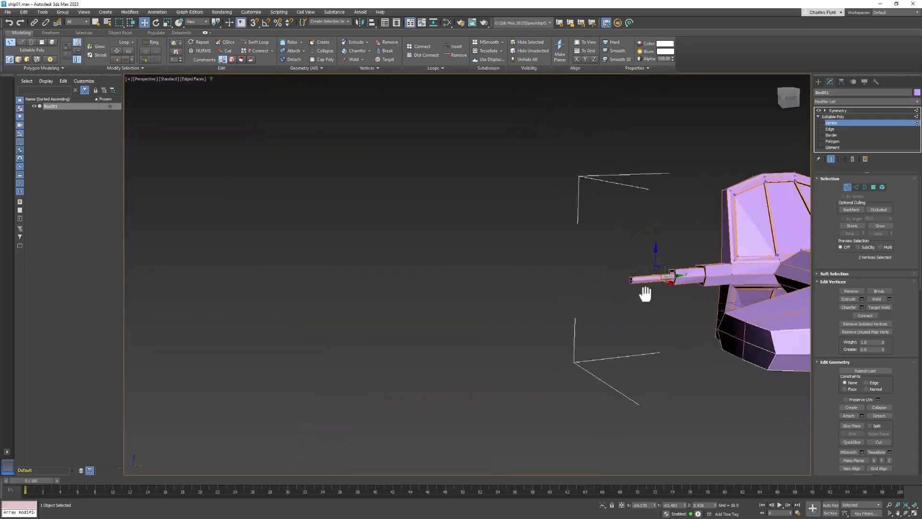
{"action": "left_click_drag", "start_coordinate": [645, 293], "coordinate": [531, 316]}
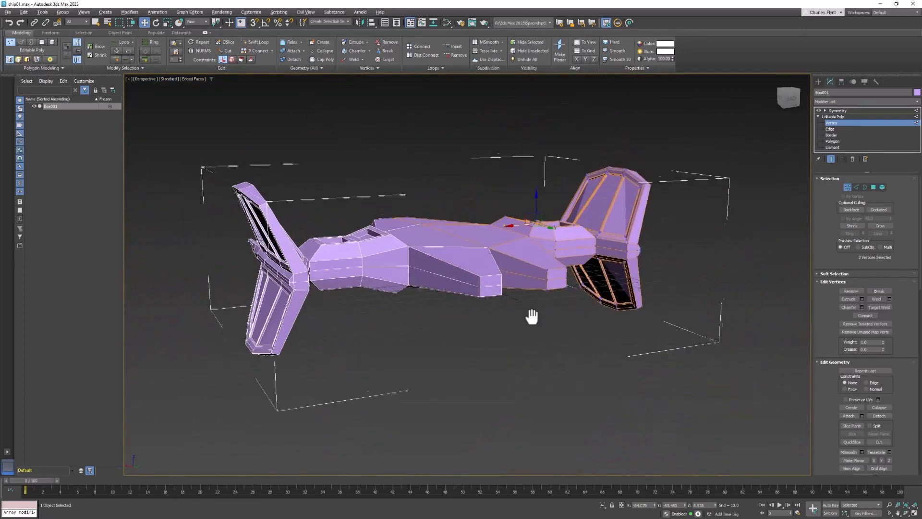
{"action": "left_click_drag", "start_coordinate": [532, 316], "coordinate": [557, 368]}
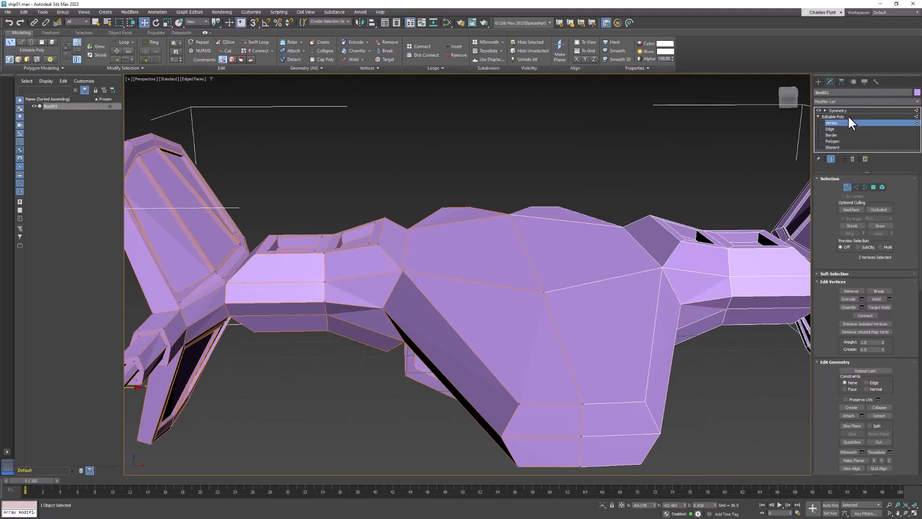
- Leave sub-object mode and convert the mirrored ship to a single Editable Poly
{"action": "left_click", "coordinate": [834, 116]}
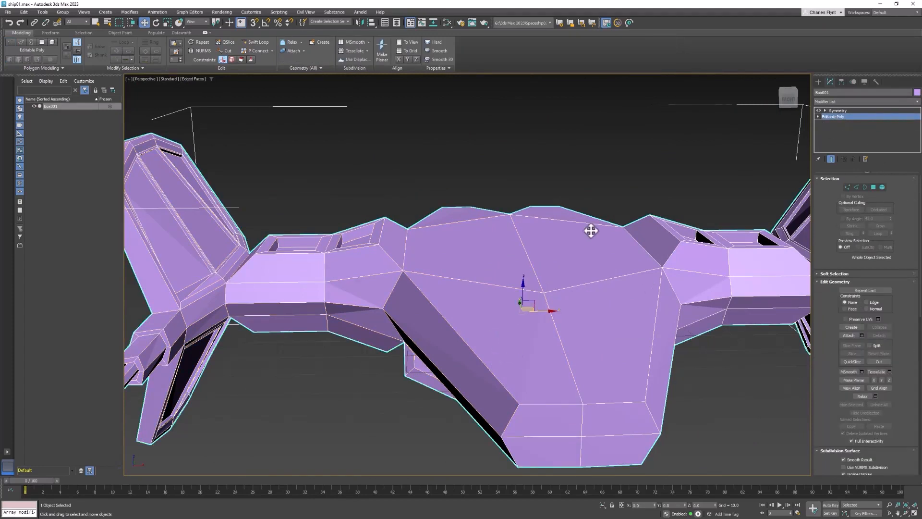
{"action": "right_click", "coordinate": [591, 230]}
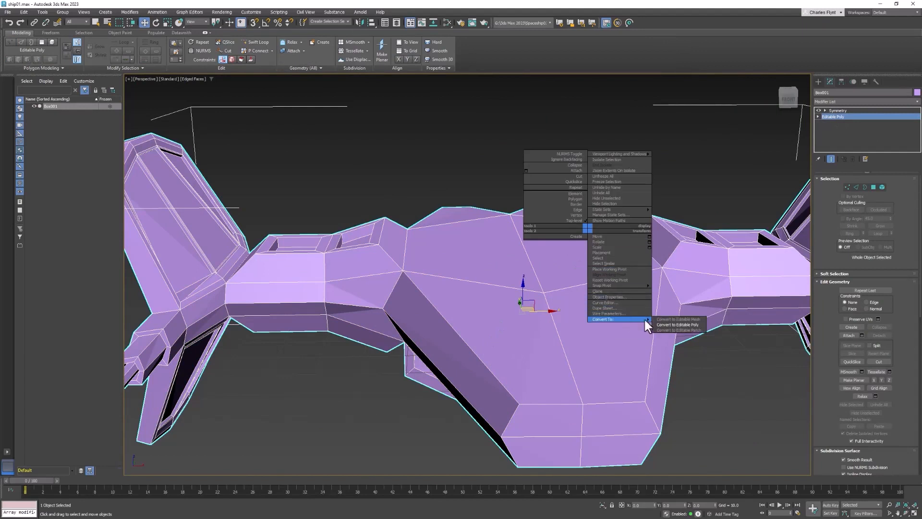
{"action": "left_click", "coordinate": [676, 324]}
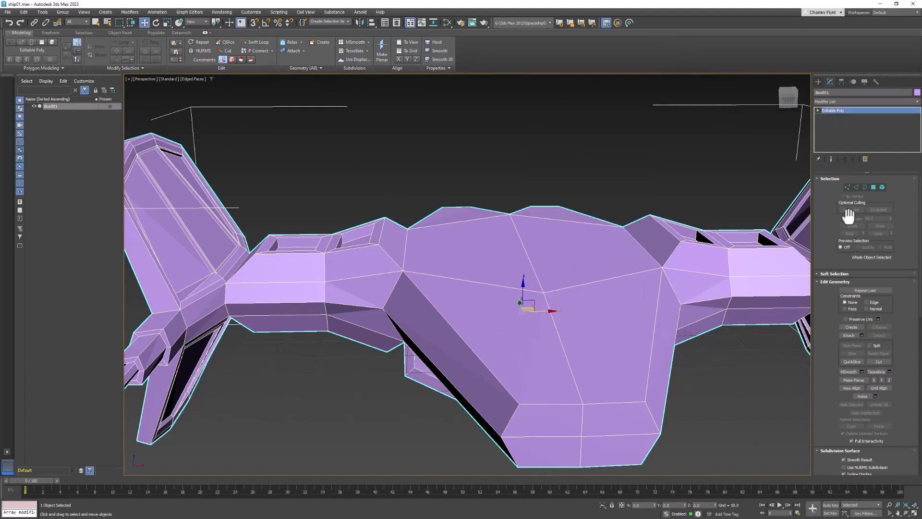
{"action": "mouse_move", "coordinate": [852, 196]}
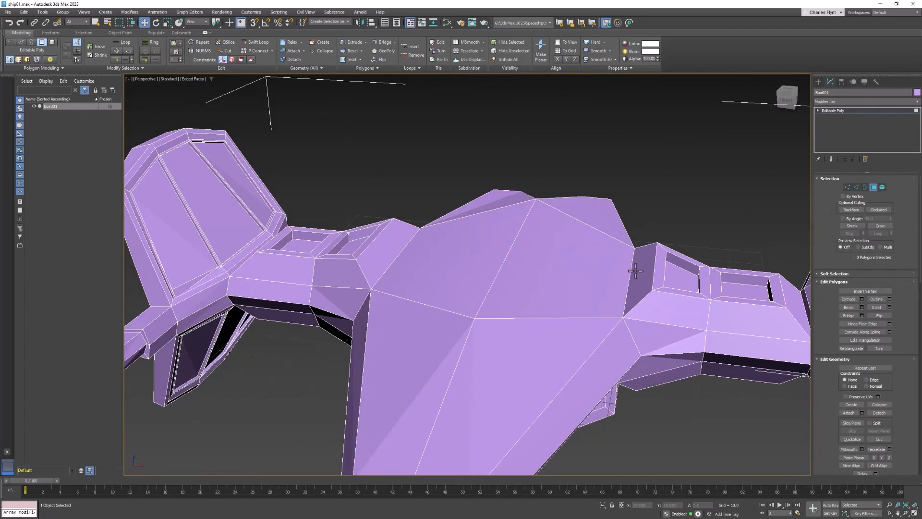
- Inset the two top centre polygons to form a hexagonal panel with a border ring
{"action": "left_click", "coordinate": [874, 188]}
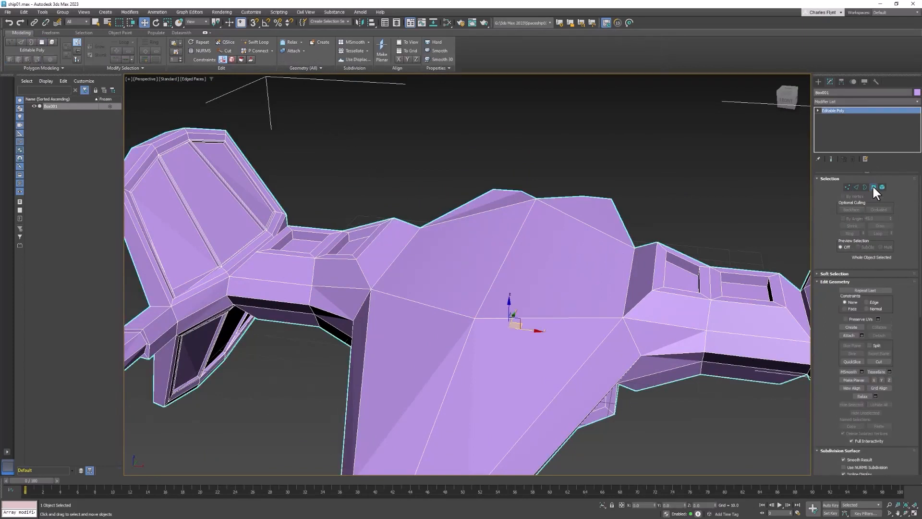
{"action": "left_click", "coordinate": [875, 187]}
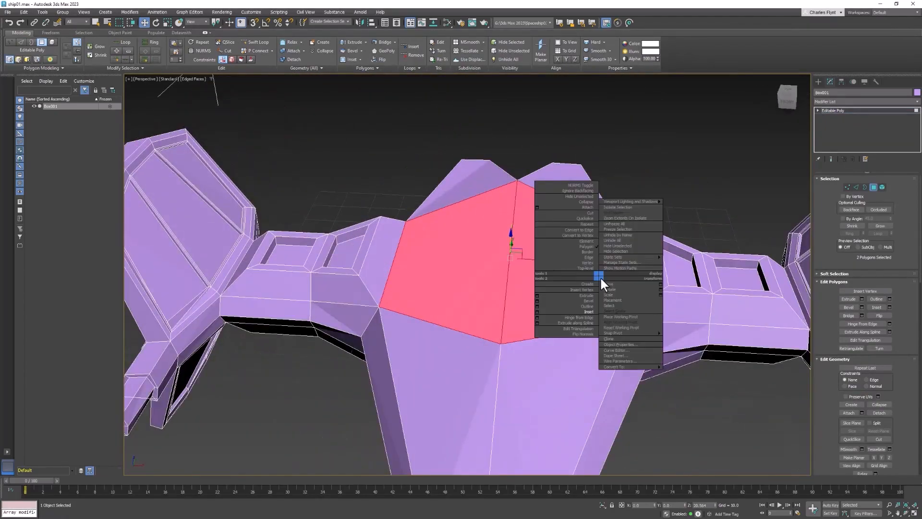
{"action": "left_click", "coordinate": [588, 311]}
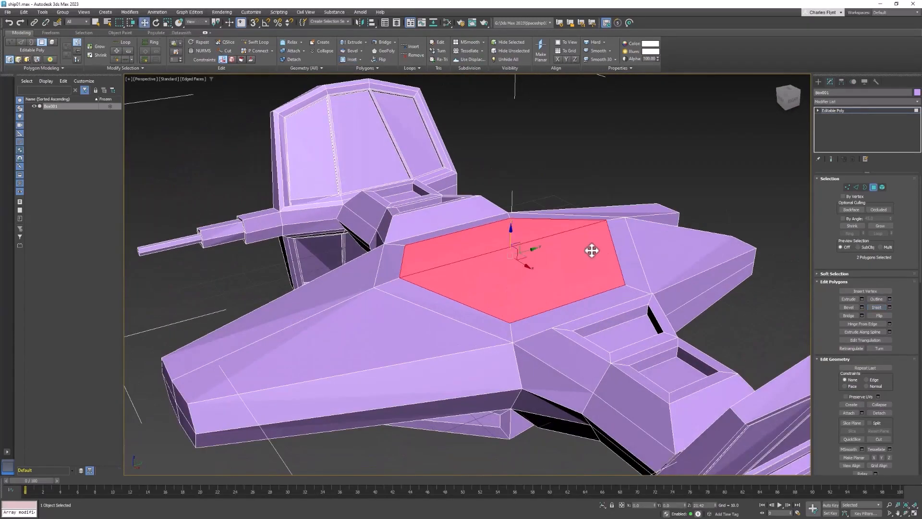
{"action": "left_click_drag", "start_coordinate": [591, 250], "coordinate": [512, 225]}
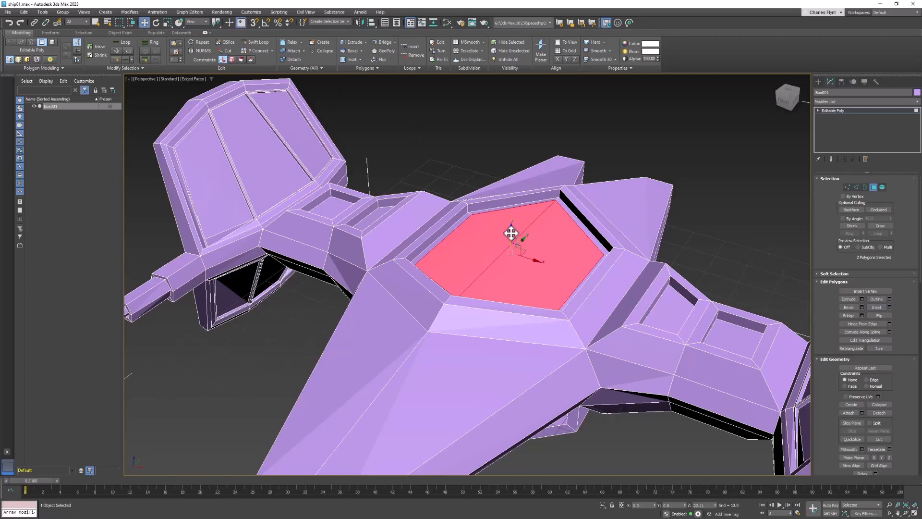
{"action": "left_click_drag", "start_coordinate": [512, 233], "coordinate": [512, 227]}
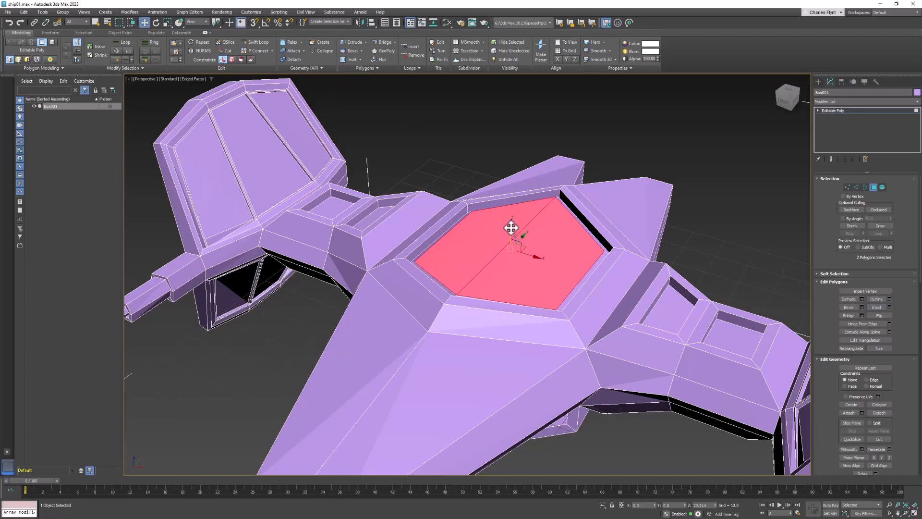
{"action": "left_click_drag", "start_coordinate": [510, 227], "coordinate": [559, 208]}
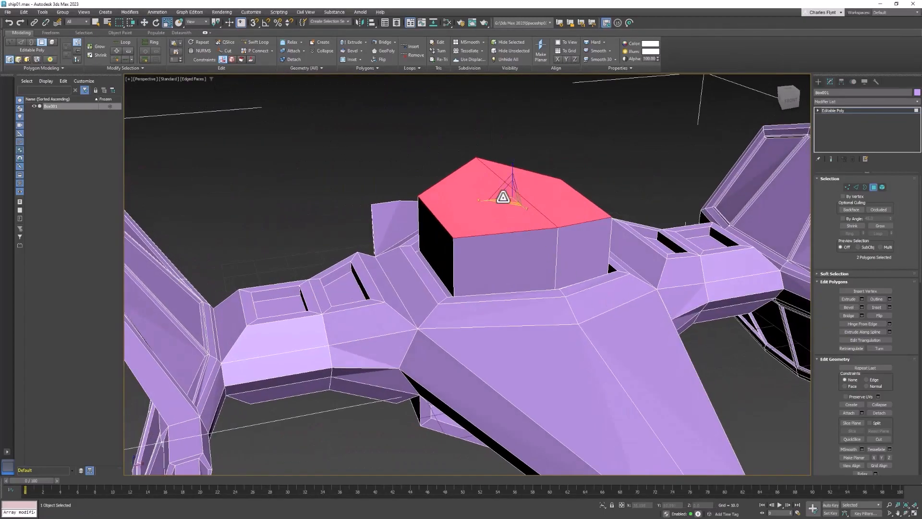
- Extrude the inset panel upward into a cockpit block and shape its front face
{"action": "left_click_drag", "start_coordinate": [502, 197], "coordinate": [512, 194]}
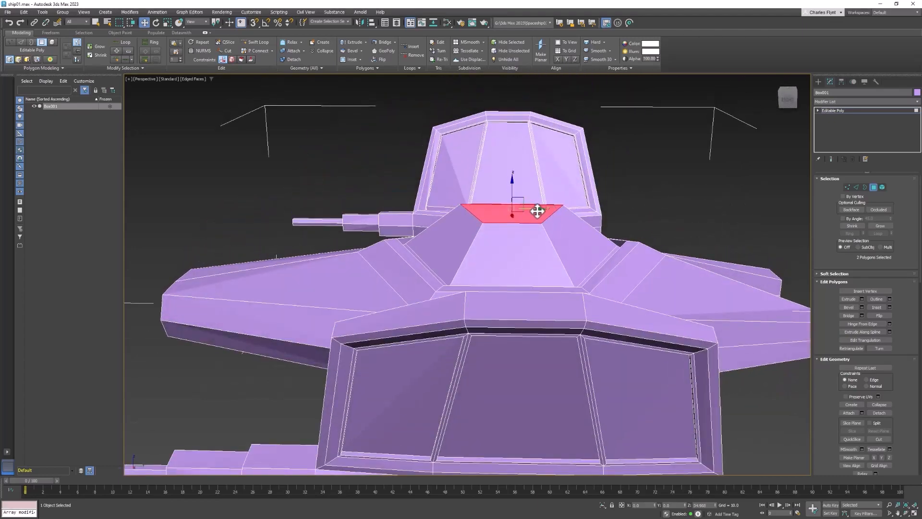
{"action": "left_click_drag", "start_coordinate": [536, 211], "coordinate": [568, 213]}
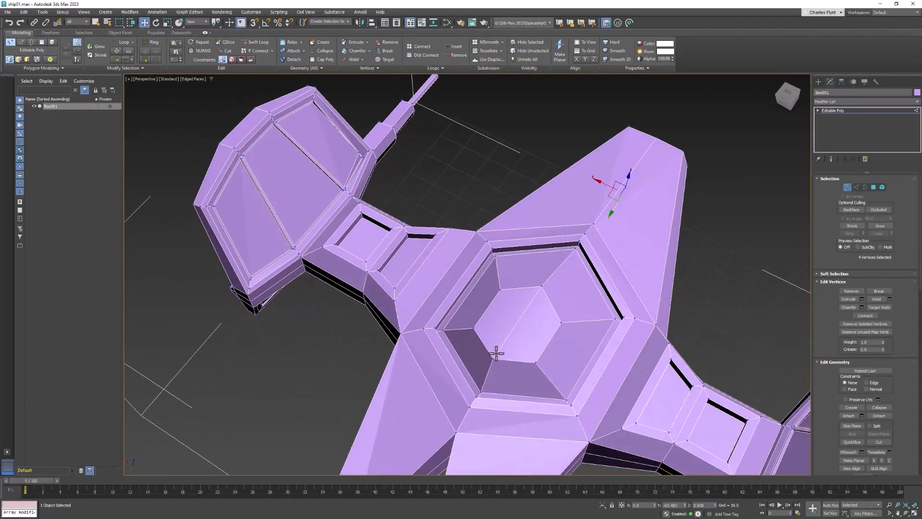
{"action": "left_click", "coordinate": [497, 352]}
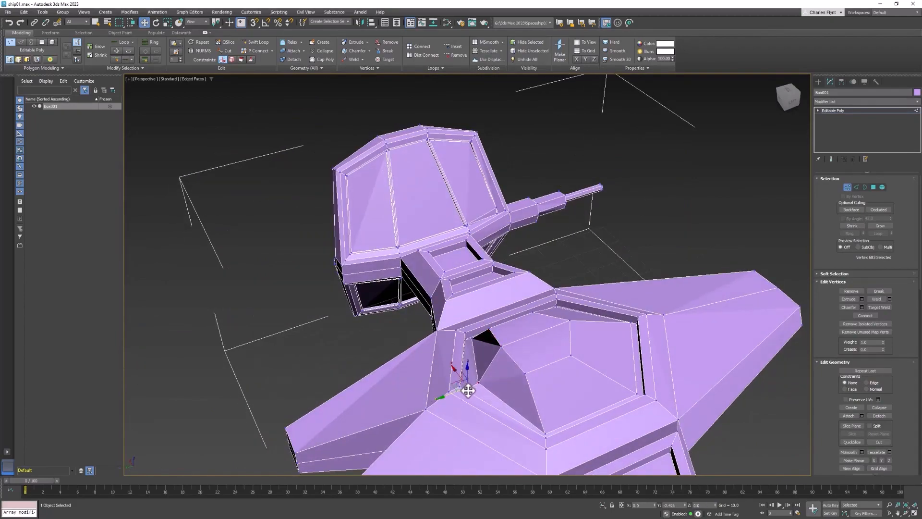
- Move the cockpit vertices to taper it into a sloped, pointed canopy
{"action": "left_click_drag", "start_coordinate": [468, 391], "coordinate": [585, 396]}
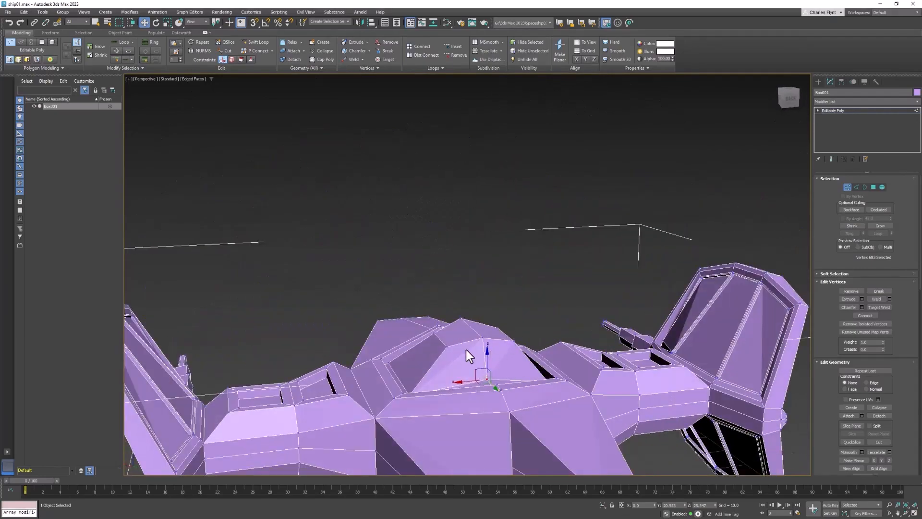
{"action": "left_click_drag", "start_coordinate": [471, 352], "coordinate": [423, 252]}
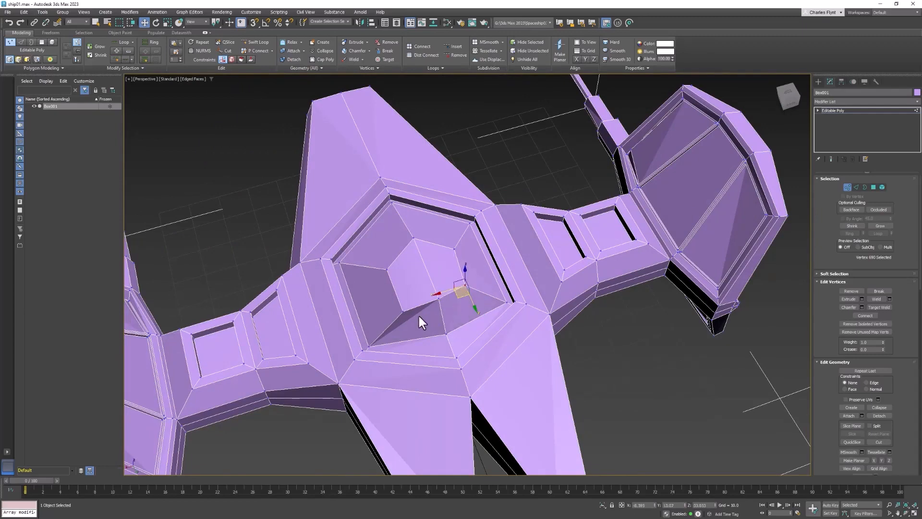
{"action": "left_click_drag", "start_coordinate": [465, 291], "coordinate": [400, 318]}
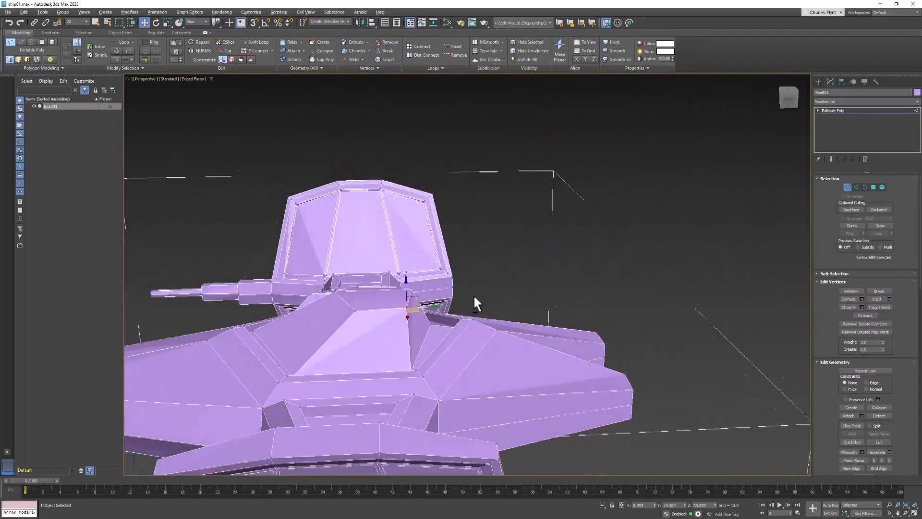
{"action": "left_click_drag", "start_coordinate": [477, 301], "coordinate": [623, 280]}
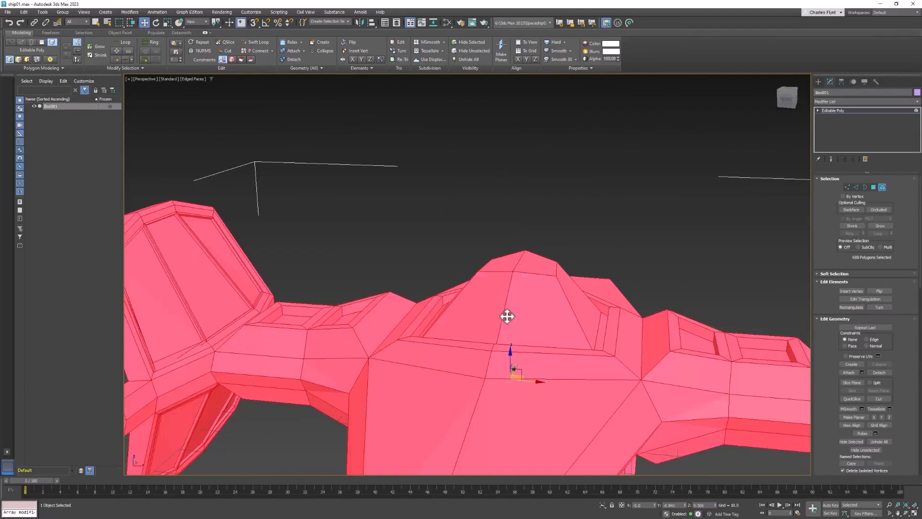
{"action": "mouse_move", "coordinate": [873, 194]}
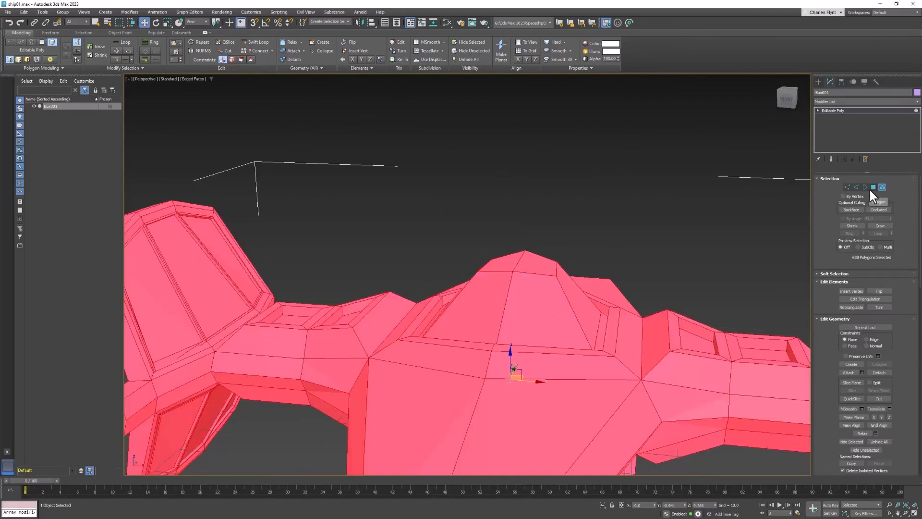
- Bevel the two panel faces beside the cockpit with negative height and reduced outline into a recess
{"action": "left_click", "coordinate": [882, 188]}
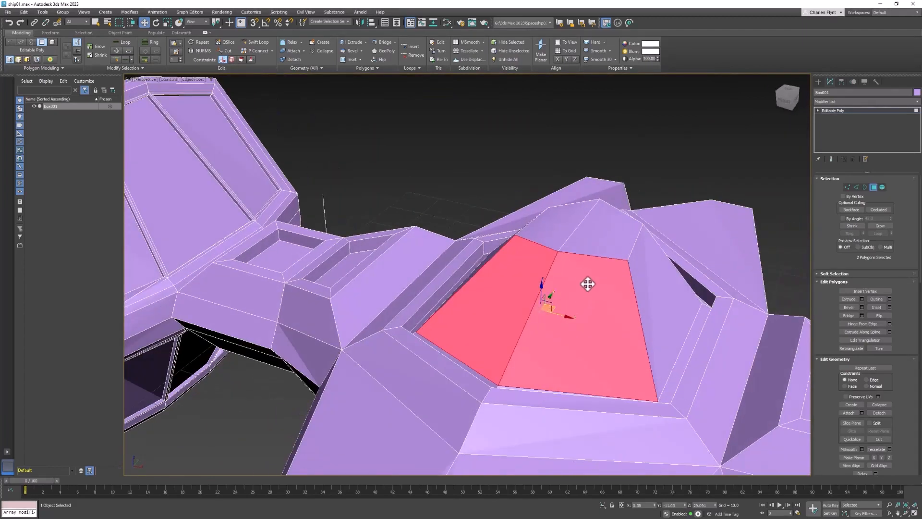
{"action": "right_click", "coordinate": [586, 285]}
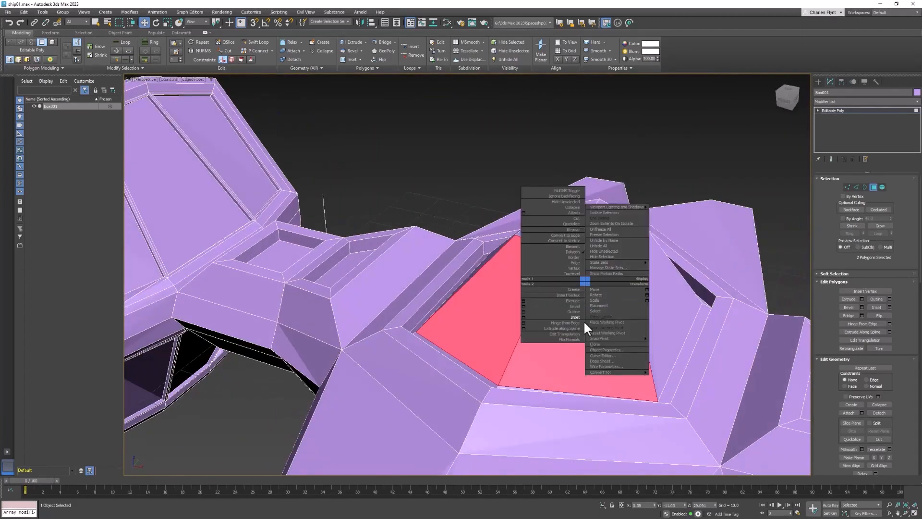
{"action": "left_click", "coordinate": [571, 316]}
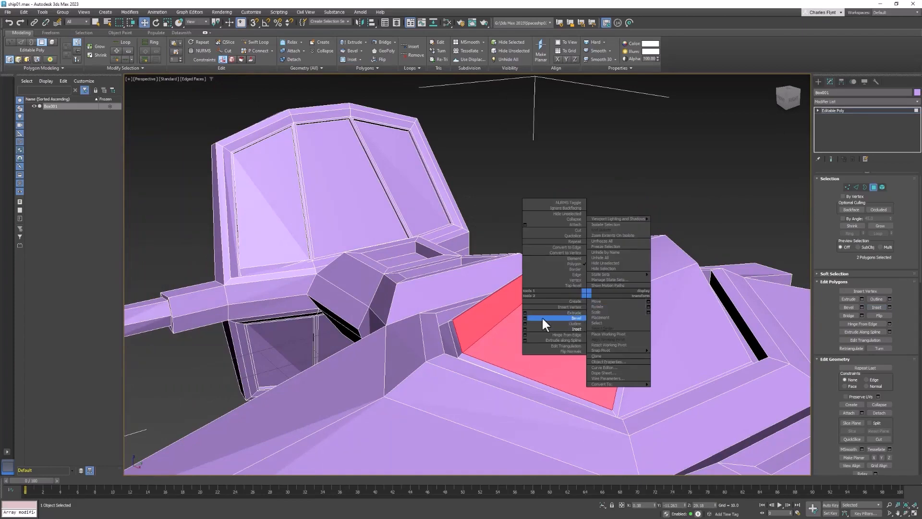
{"action": "left_click", "coordinate": [577, 318]}
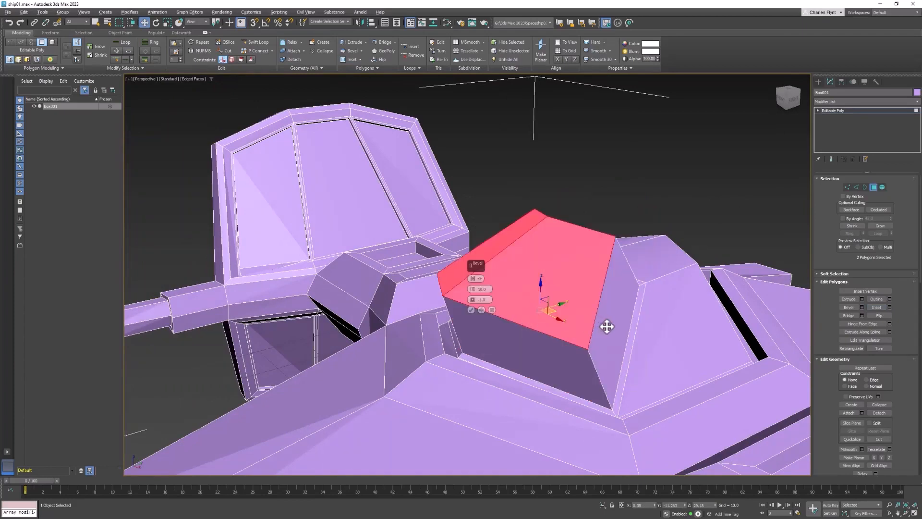
{"action": "left_click", "coordinate": [472, 281]}
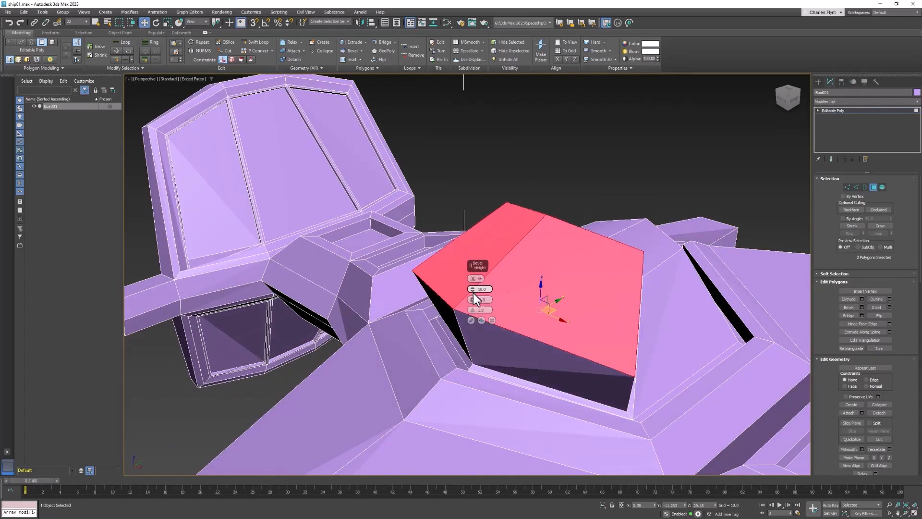
{"action": "left_click_drag", "start_coordinate": [472, 297], "coordinate": [473, 338]}
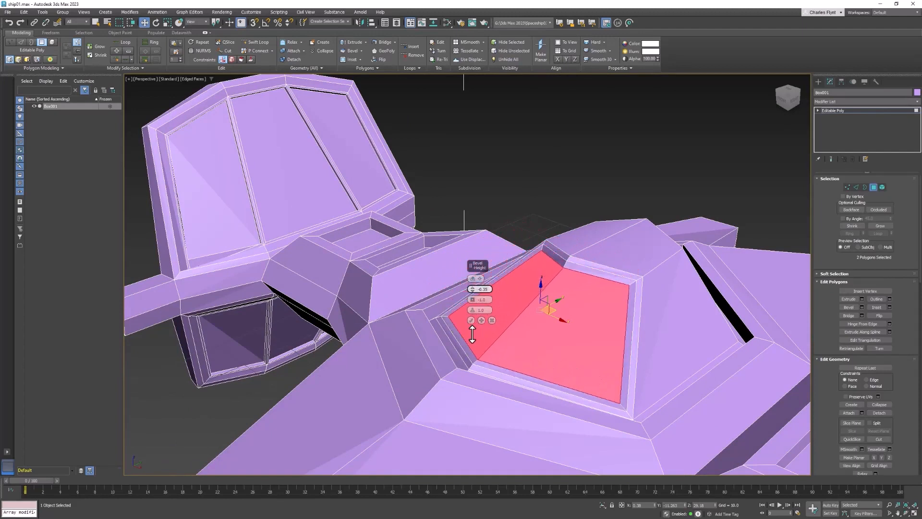
{"action": "left_click_drag", "start_coordinate": [472, 338], "coordinate": [472, 326]}
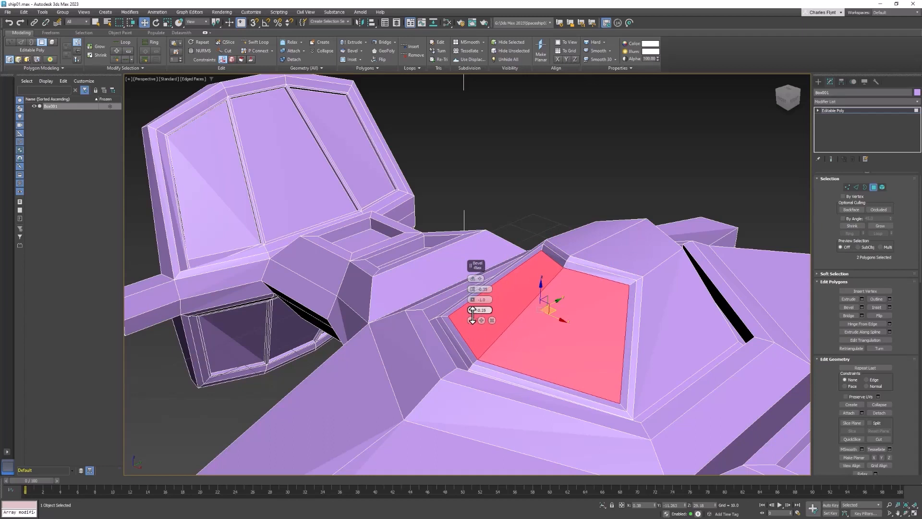
{"action": "left_click", "coordinate": [478, 300]}
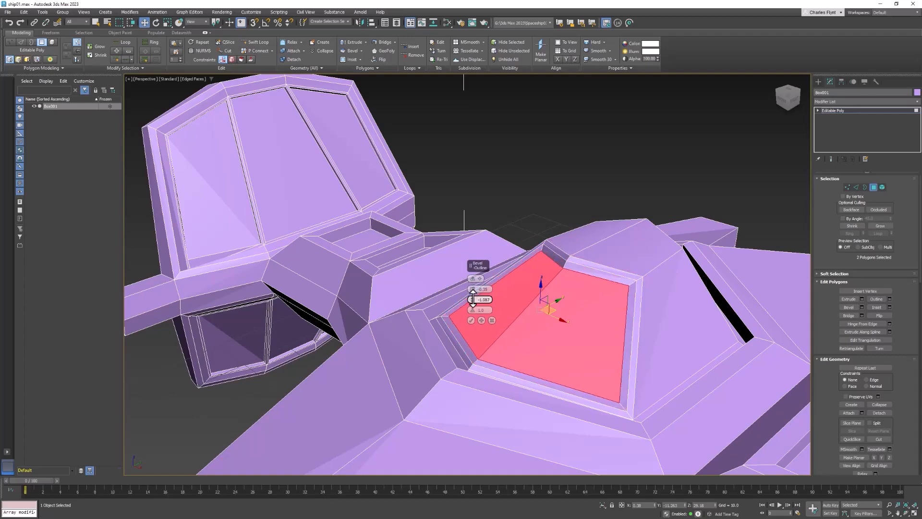
{"action": "left_click_drag", "start_coordinate": [483, 300], "coordinate": [482, 294]}
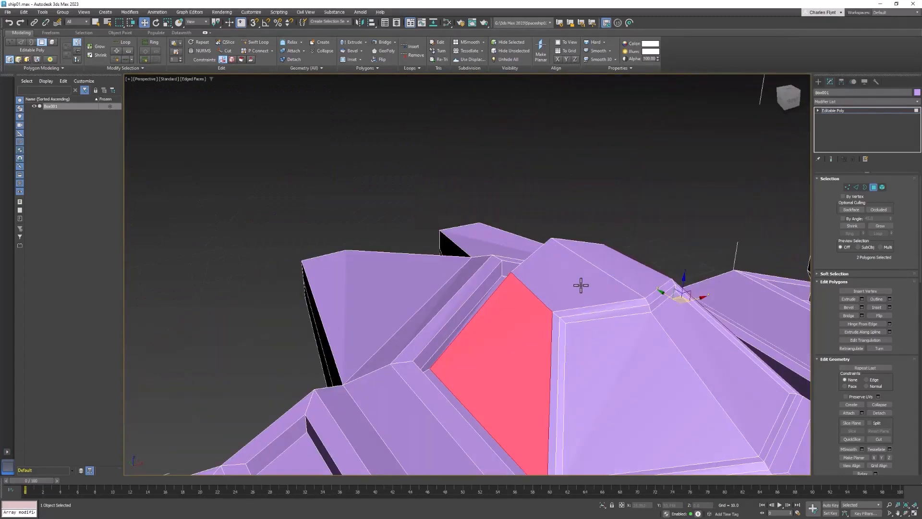
- Inset the selected windshield face on the cockpit from the quad menu
{"action": "right_click", "coordinate": [581, 285]}
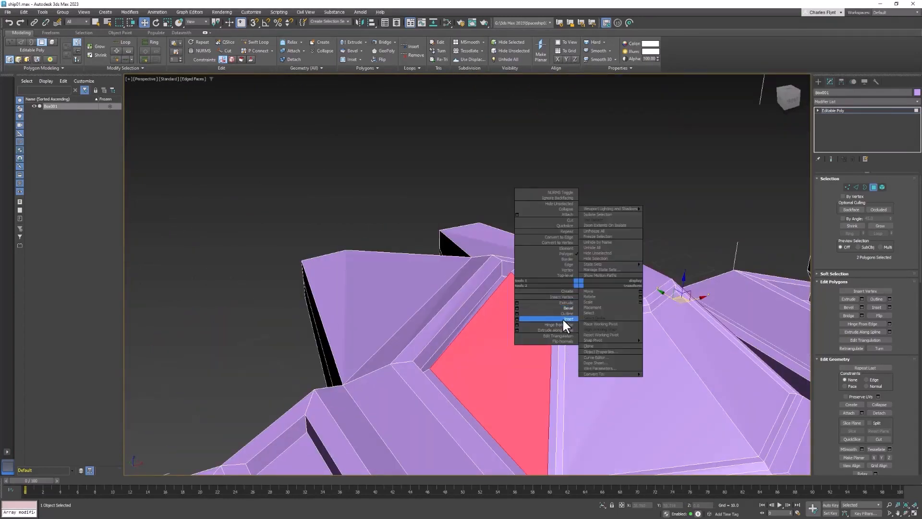
{"action": "left_click", "coordinate": [567, 318]}
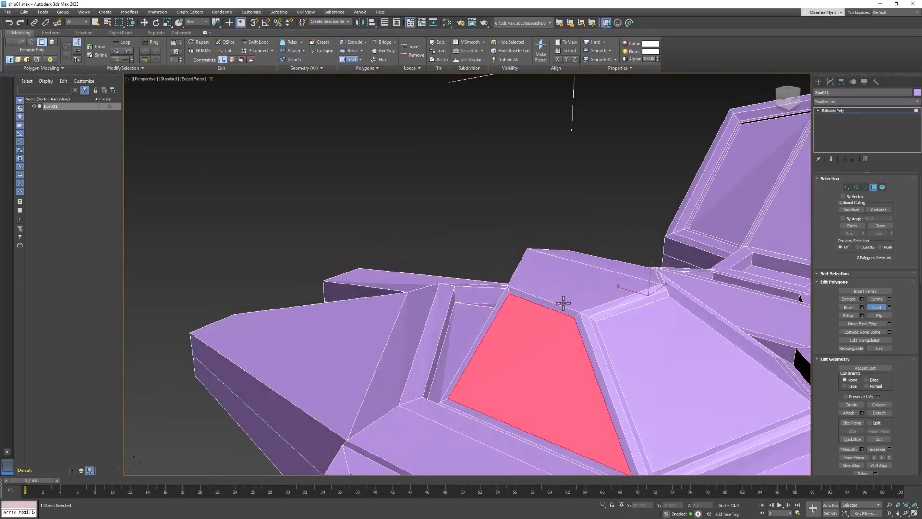
{"action": "right_click", "coordinate": [564, 303]}
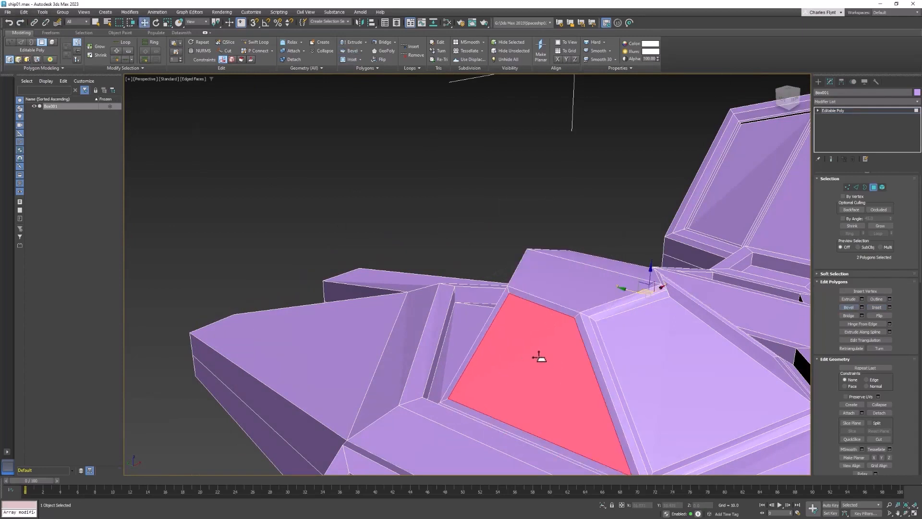
- Use the Inset caddy to narrow the windshield border width and commit it
{"action": "right_click", "coordinate": [538, 357]}
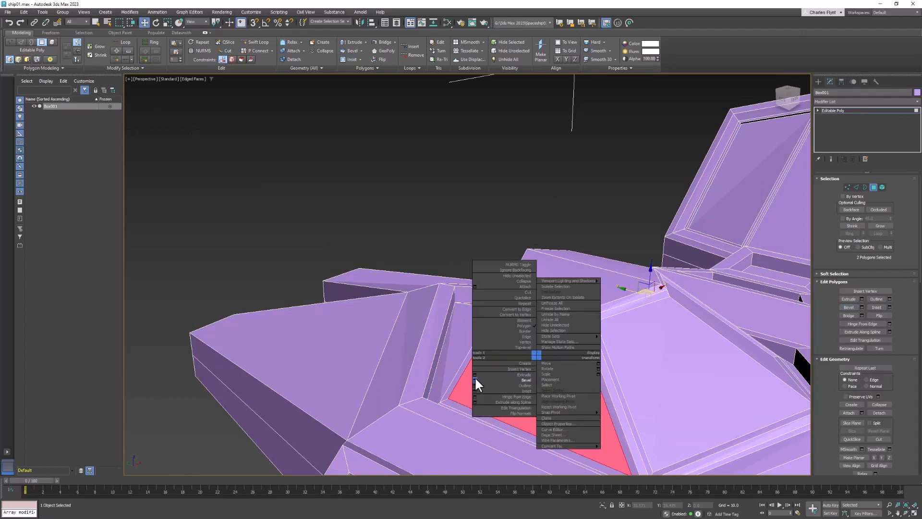
{"action": "left_click", "coordinate": [525, 379]}
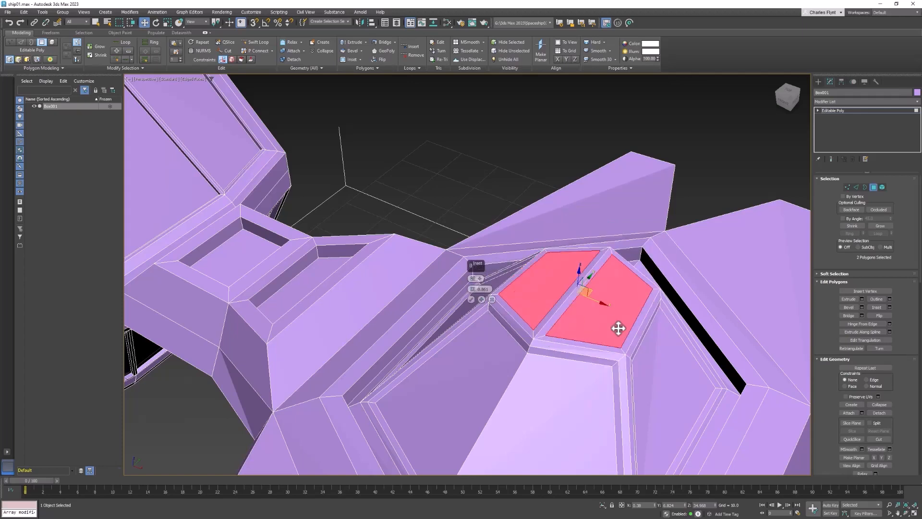
{"action": "left_click_drag", "start_coordinate": [618, 329], "coordinate": [553, 329]}
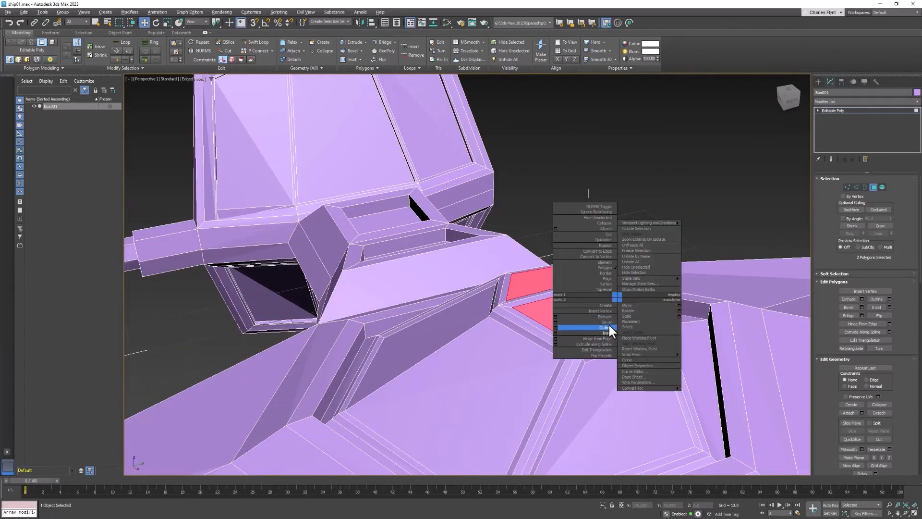
{"action": "left_click", "coordinate": [603, 316]}
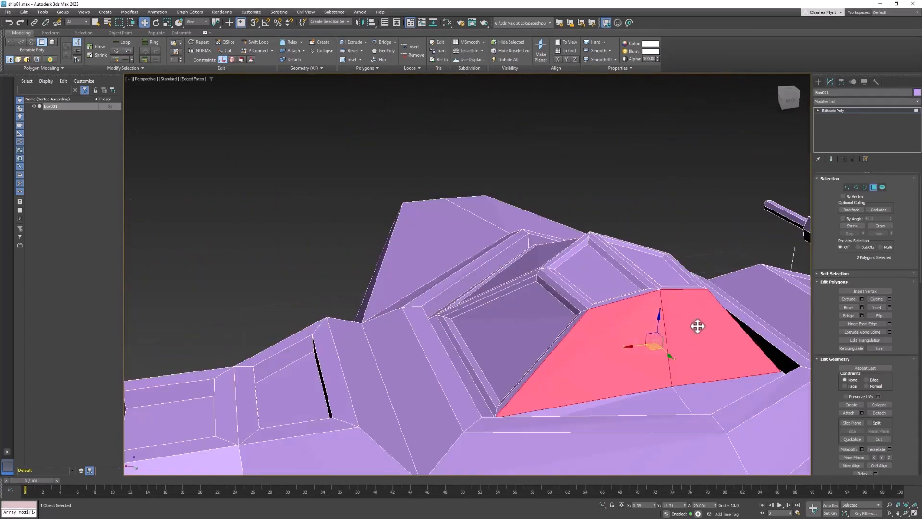
{"action": "right_click", "coordinate": [698, 327]}
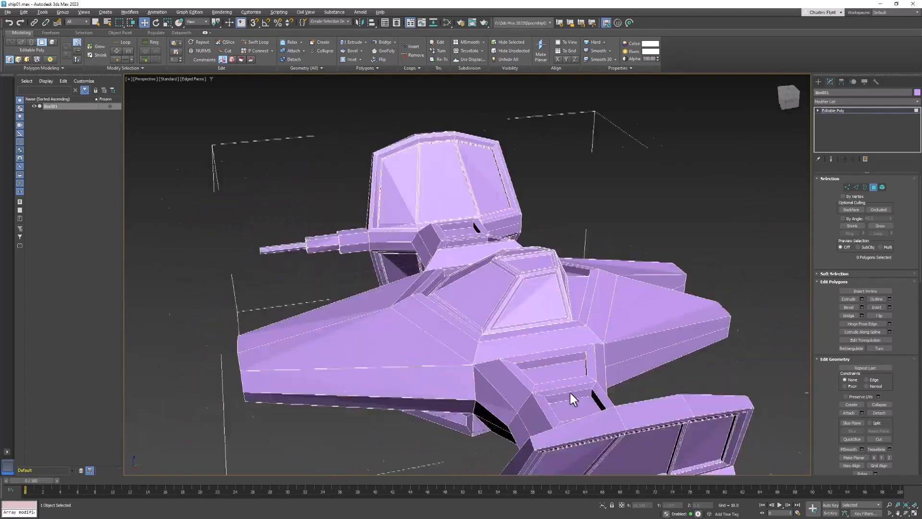
{"action": "left_click_drag", "start_coordinate": [573, 399], "coordinate": [826, 271]}
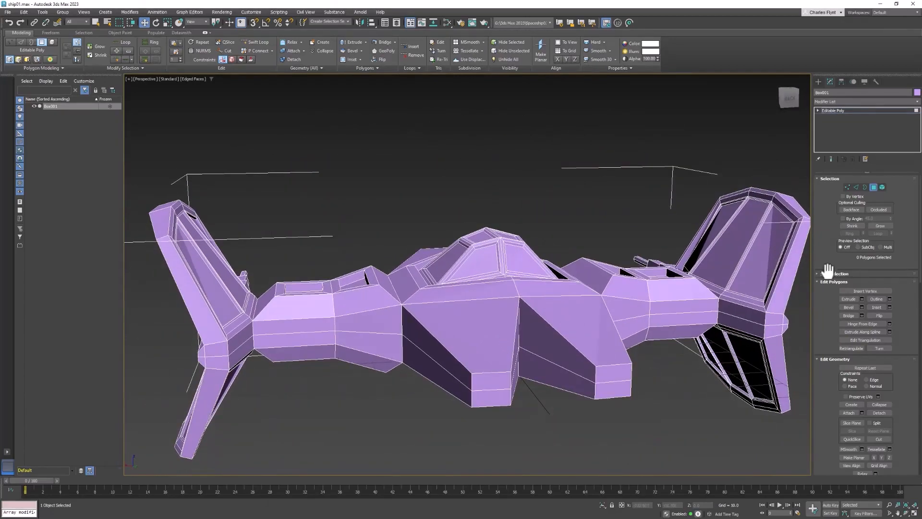
{"action": "left_click", "coordinate": [485, 383]}
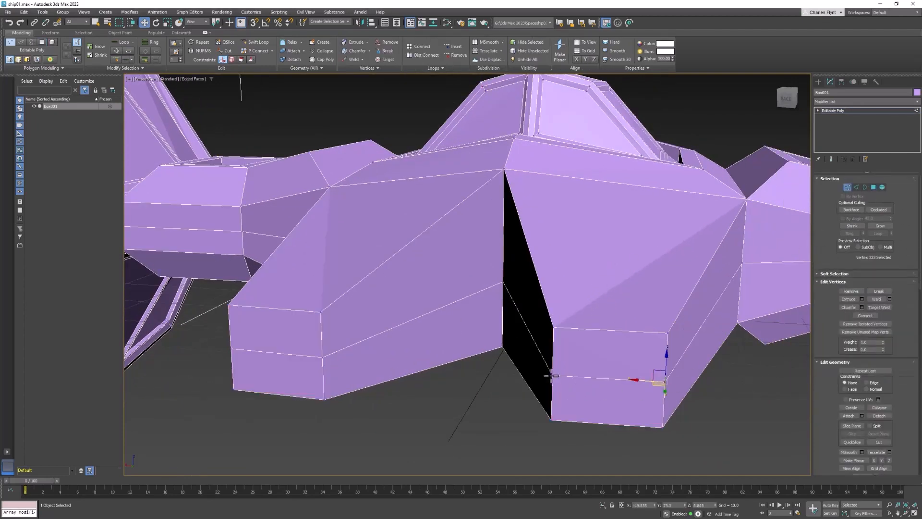
{"action": "left_click", "coordinate": [157, 22]}
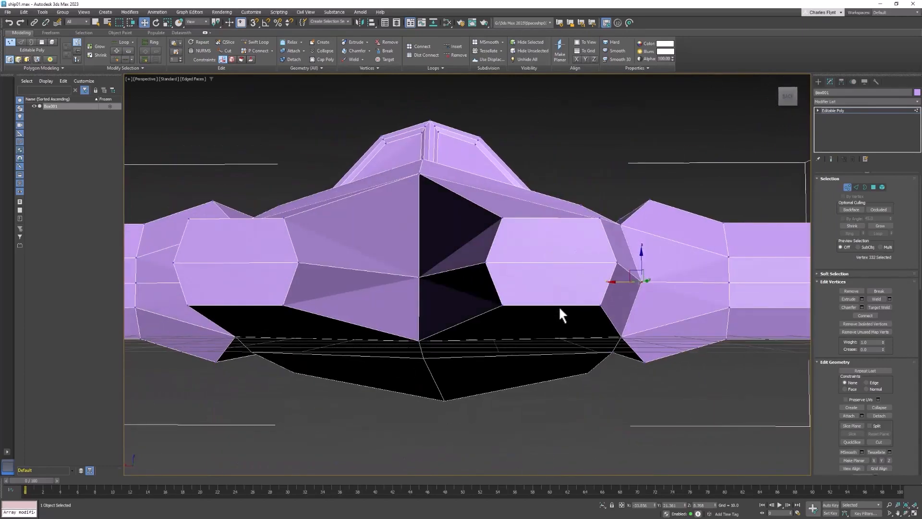
{"action": "mouse_move", "coordinate": [882, 187]}
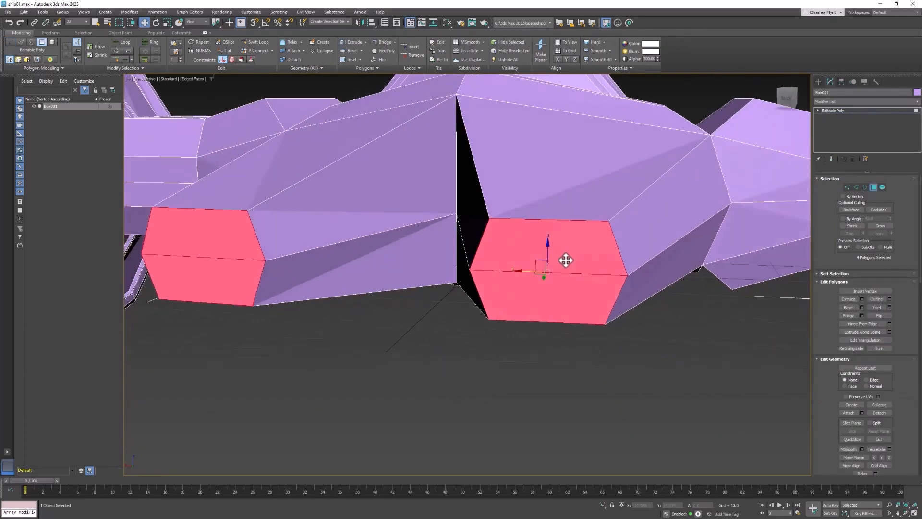
- Inset both rear engine end faces to form exhaust rims
{"action": "right_click", "coordinate": [565, 260]}
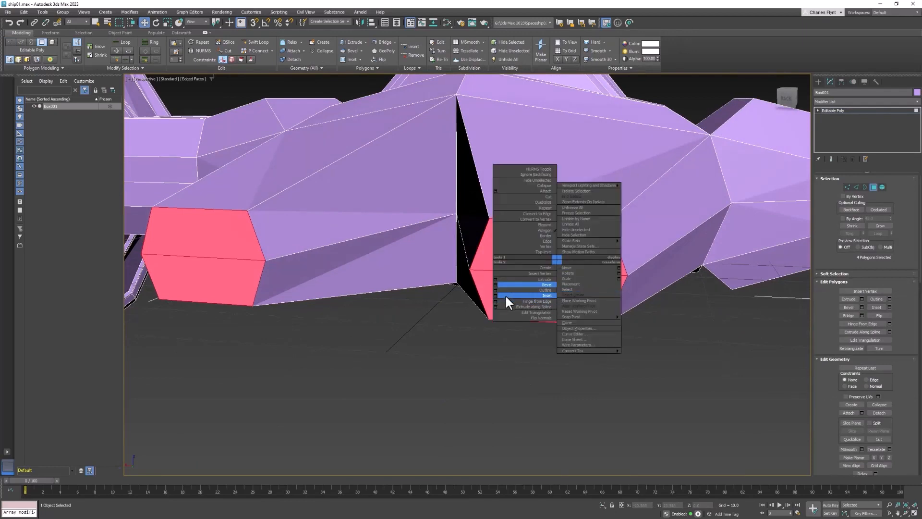
{"action": "left_click", "coordinate": [538, 295]}
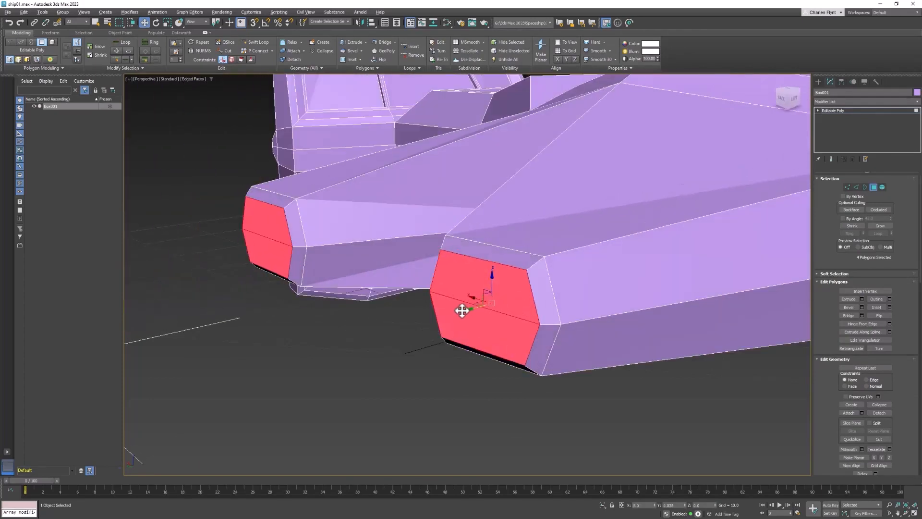
{"action": "right_click", "coordinate": [462, 311]}
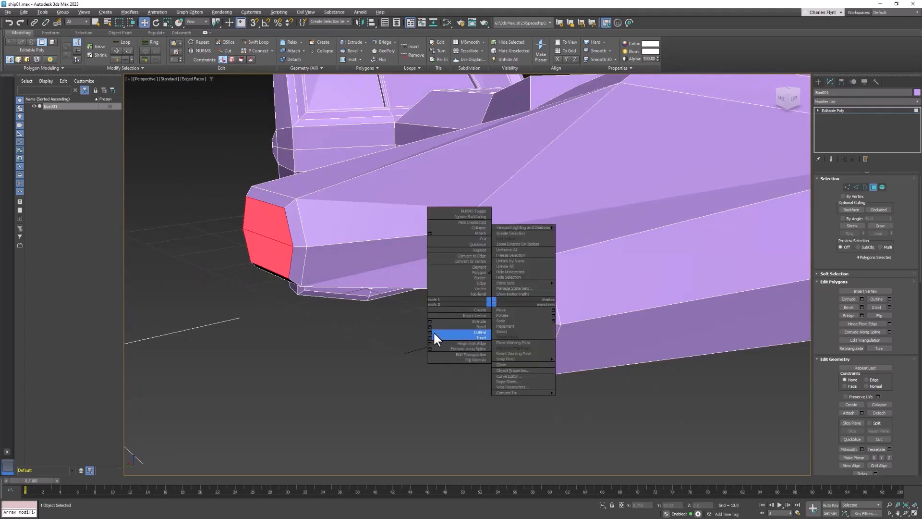
{"action": "left_click", "coordinate": [480, 338]}
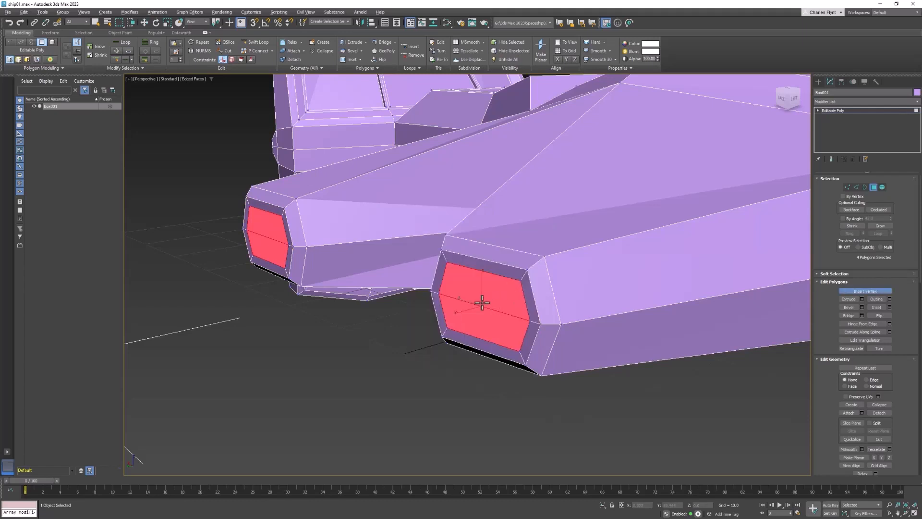
- Extrude the inset exhaust faces inward to recess the nozzles
{"action": "right_click", "coordinate": [482, 303]}
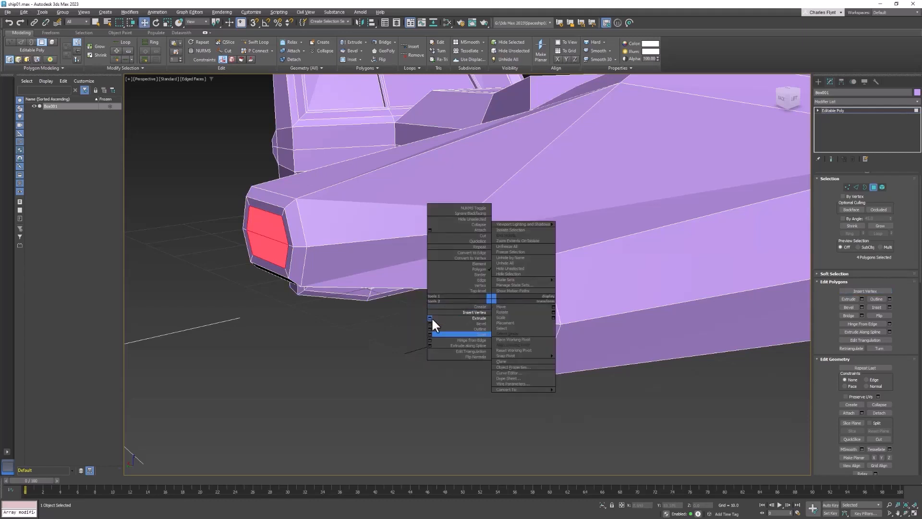
{"action": "left_click", "coordinate": [479, 318]}
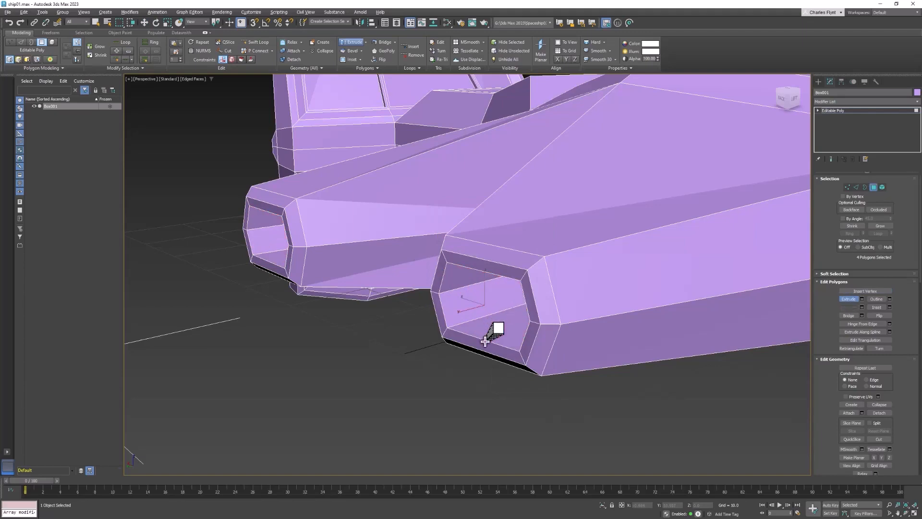